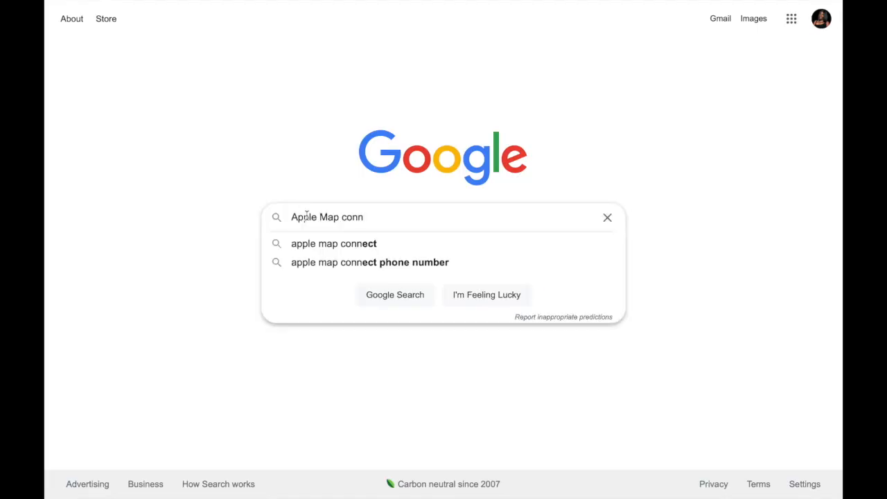
Search Google for 'apple map connect' using the suggested query
click(332, 244)
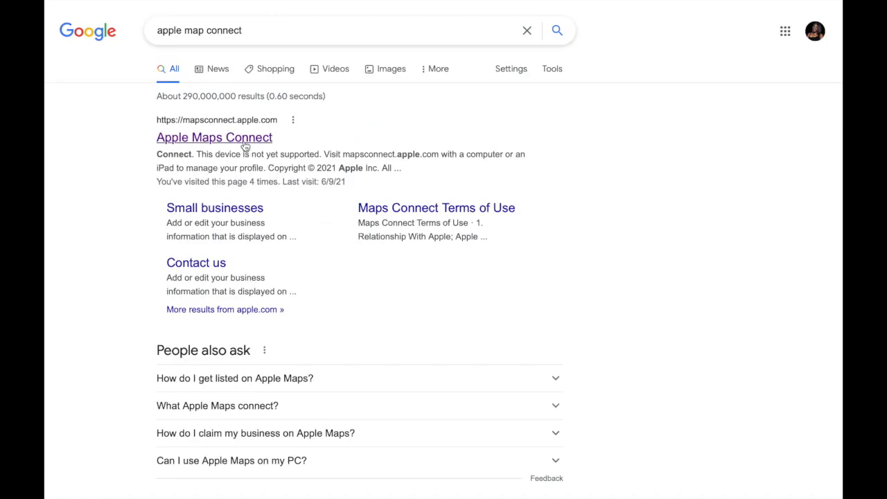
Sign in to Apple Maps Connect with the saved Apple ID and finish the profile settings
click(213, 137)
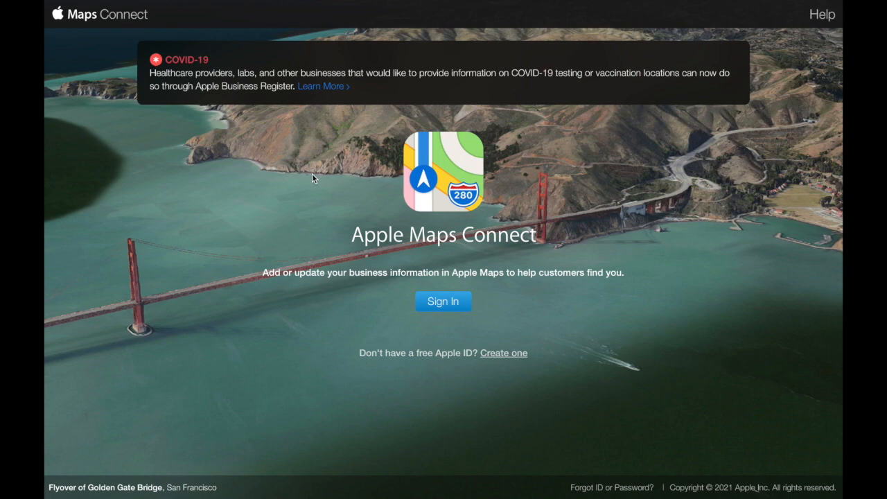
mouse_move(443, 303)
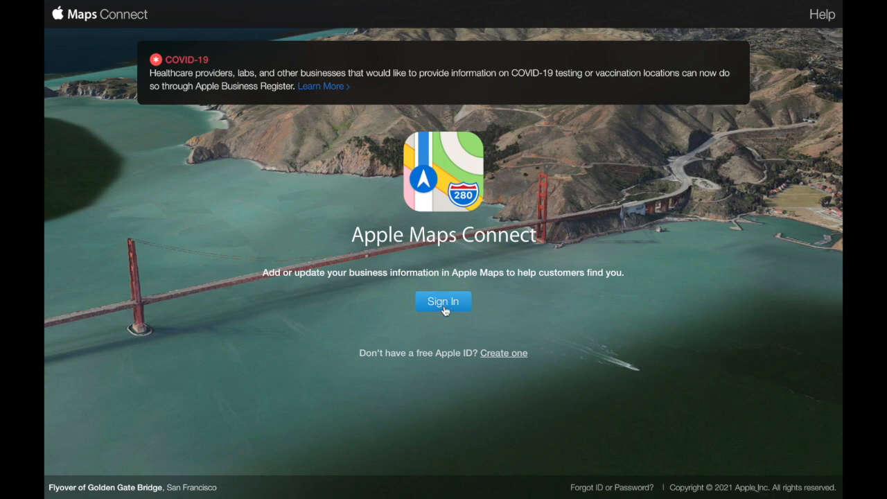
click(444, 302)
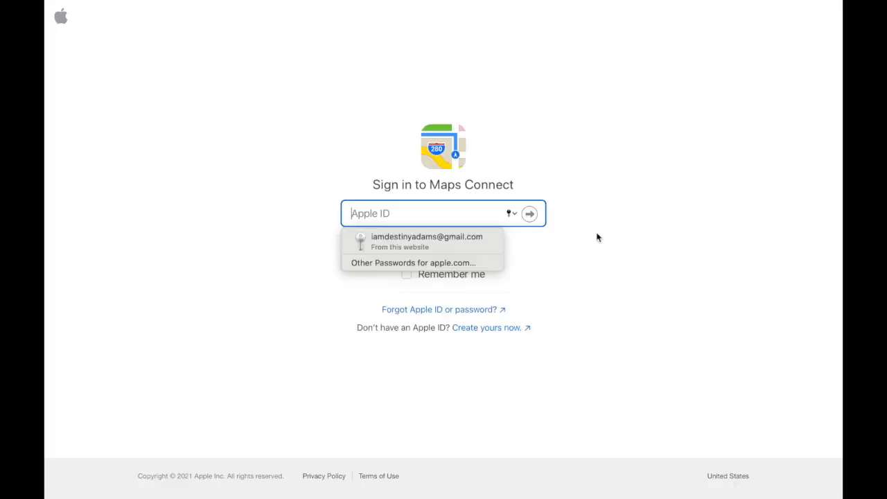
click(427, 241)
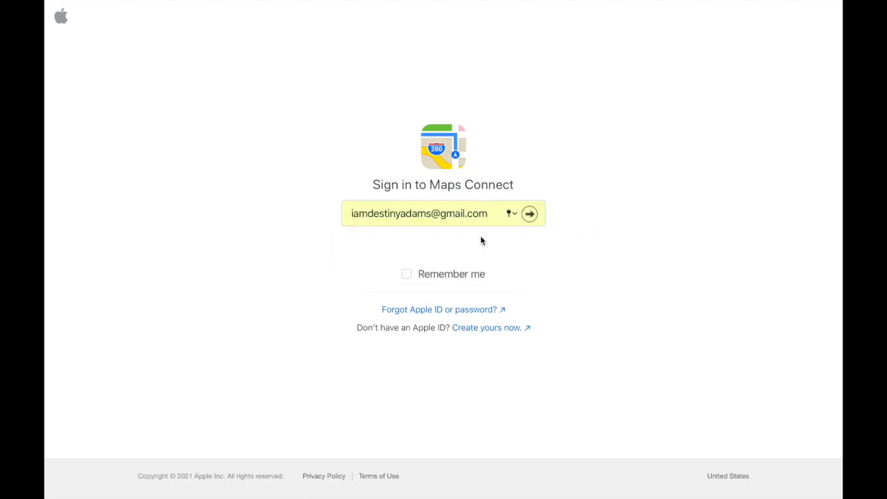
click(529, 214)
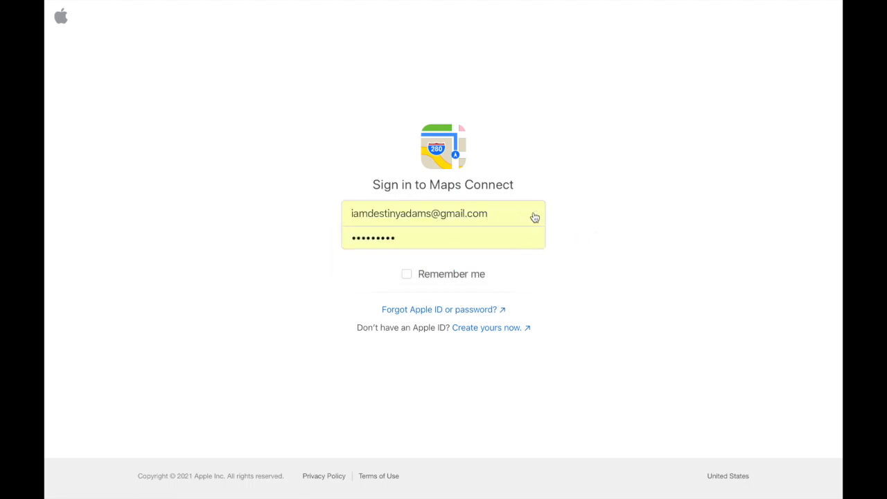
click(530, 241)
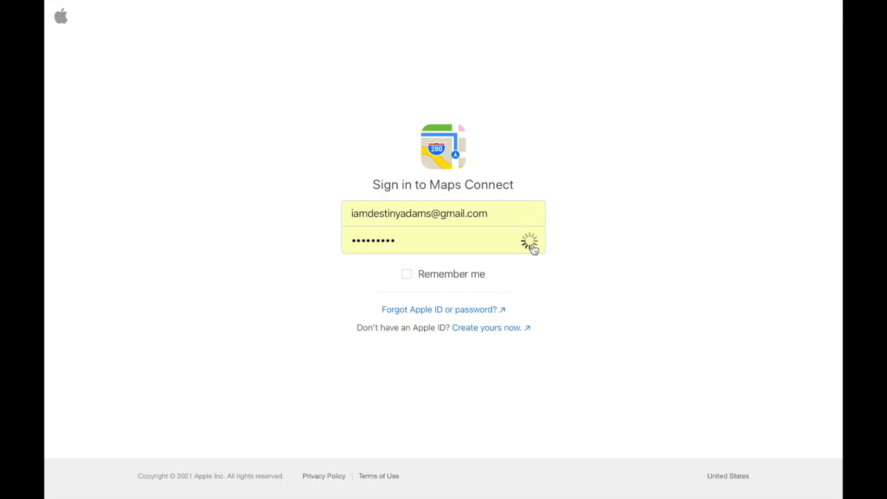
click(529, 241)
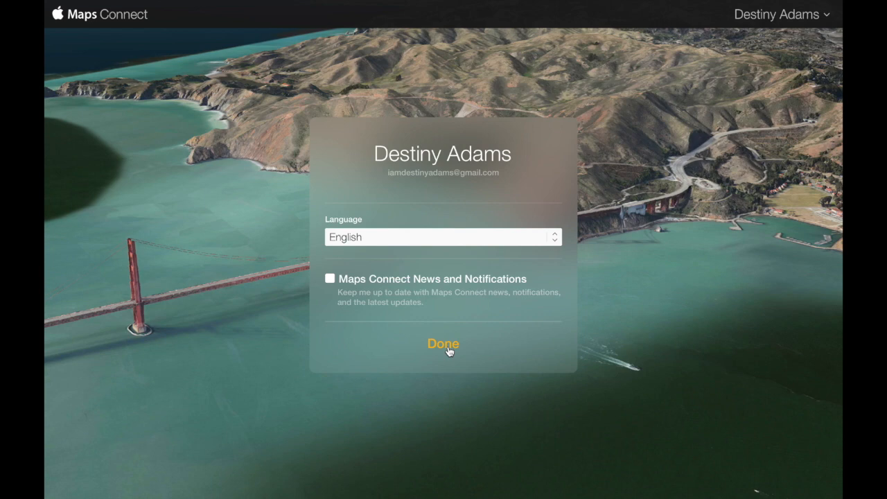
mouse_move(441, 368)
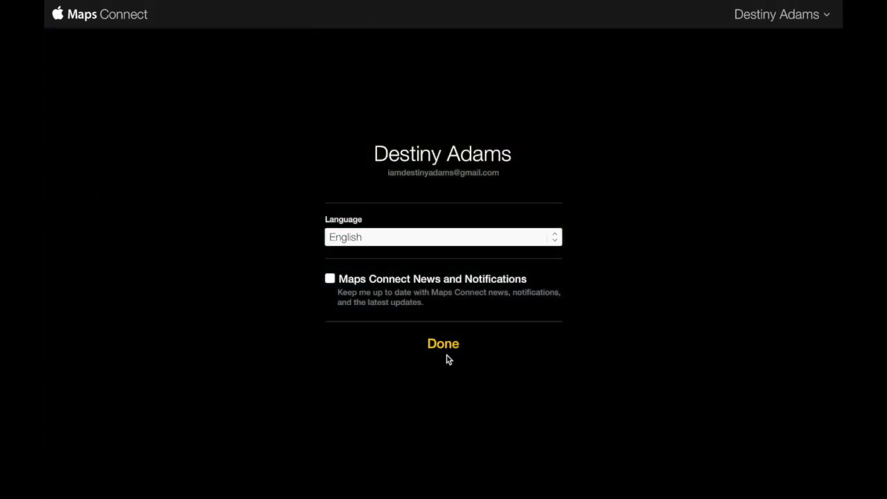
click(444, 344)
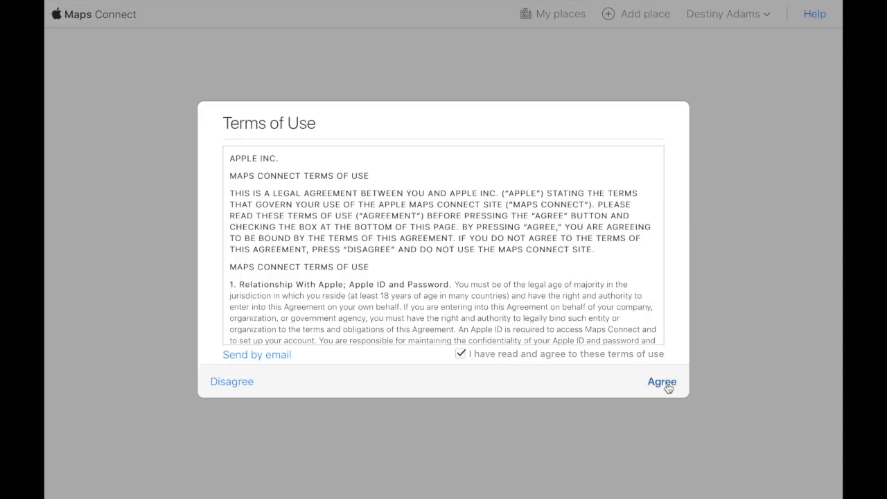
click(660, 383)
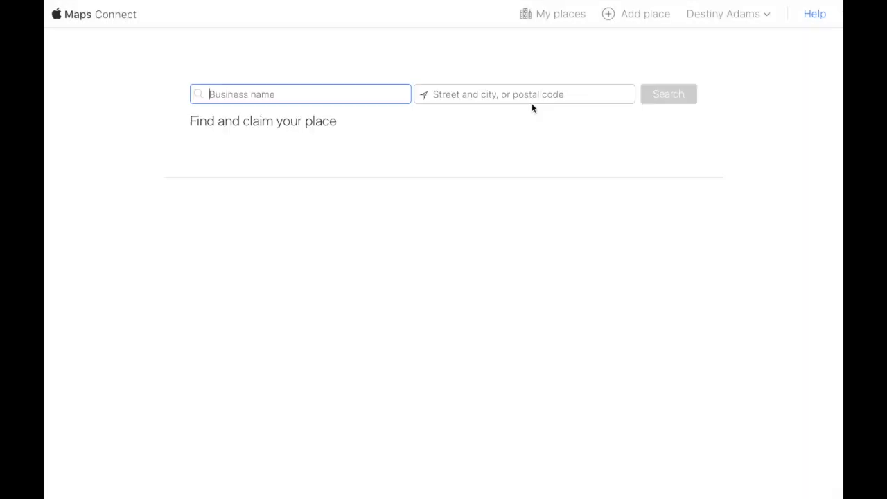
text(Kentwood)
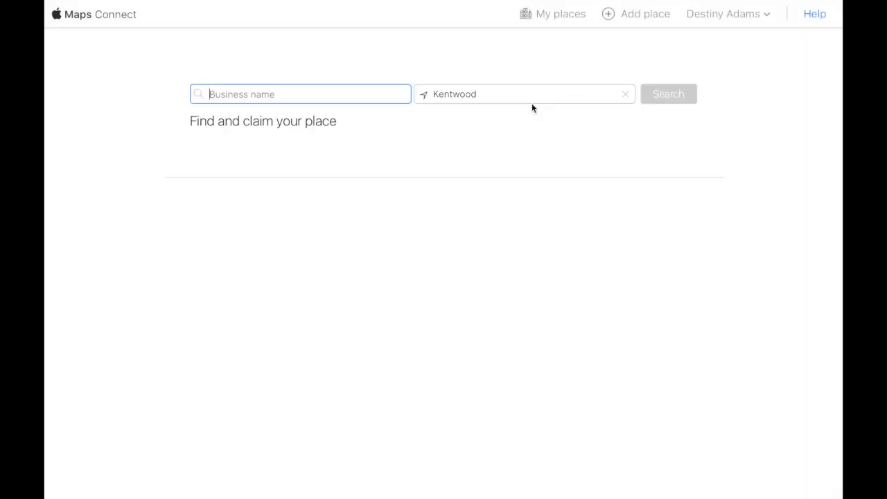
mouse_move(608, 14)
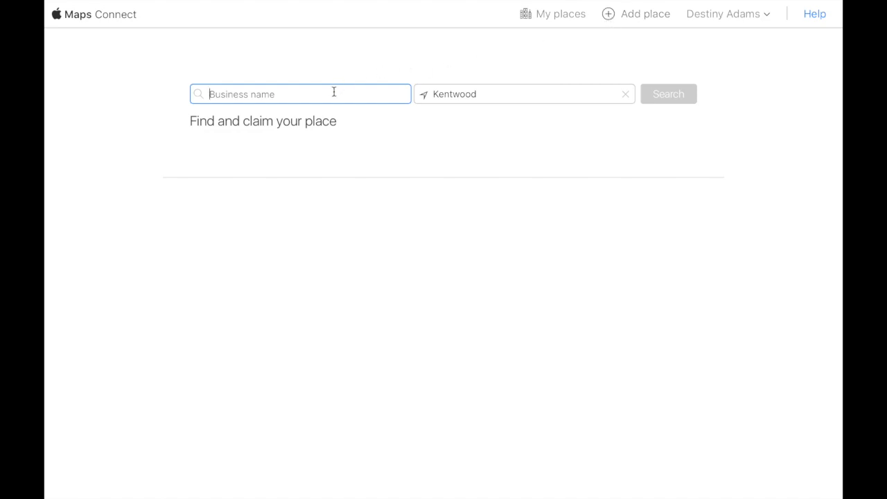
text(Destiny Adams)
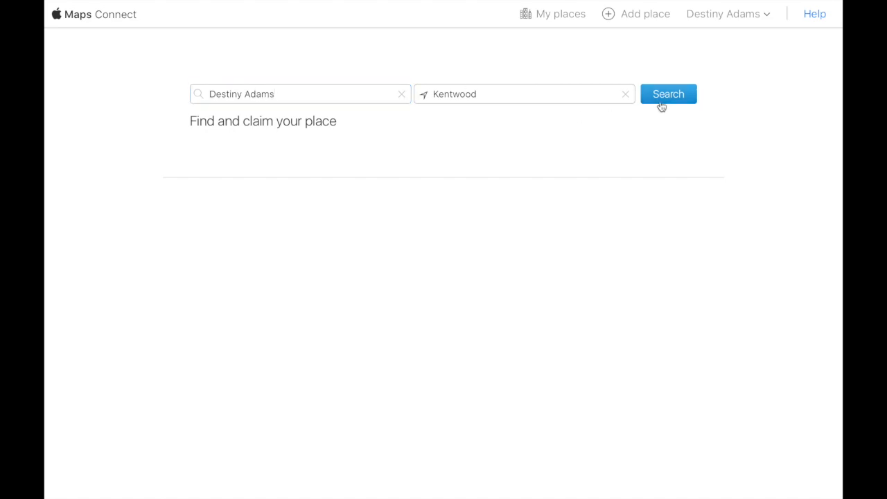
click(668, 94)
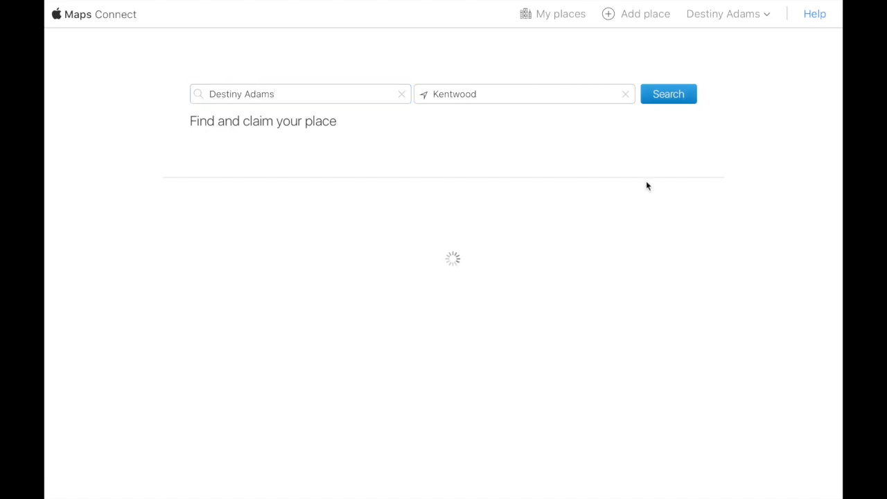
click(668, 94)
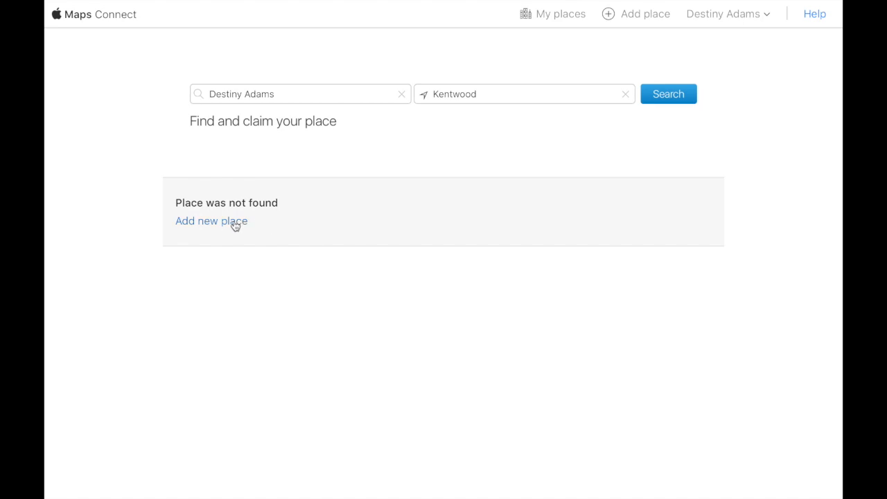
mouse_move(297, 137)
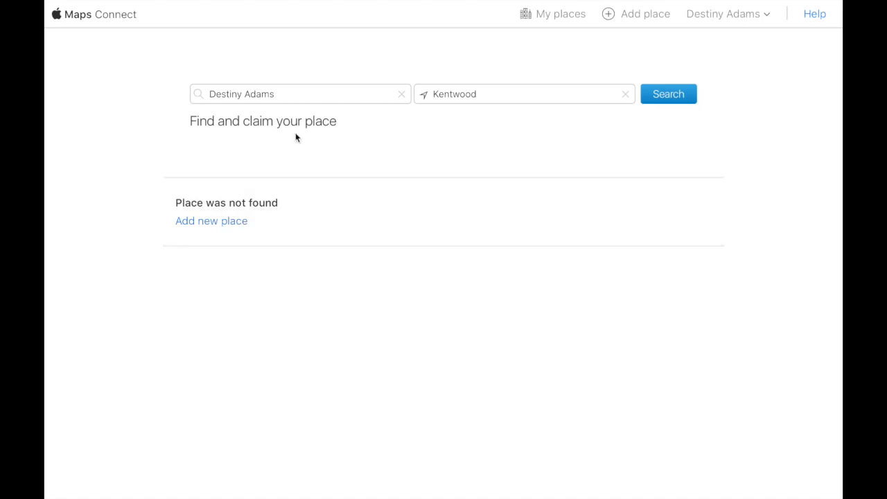
Start a new place named 'Destiny Adams, The Traveling Hair Boss' and begin choosing its category
click(211, 220)
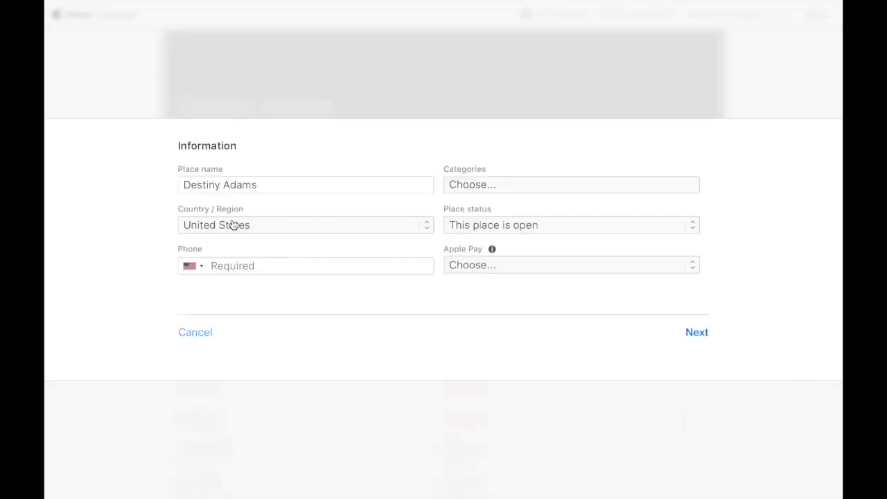
click(304, 184)
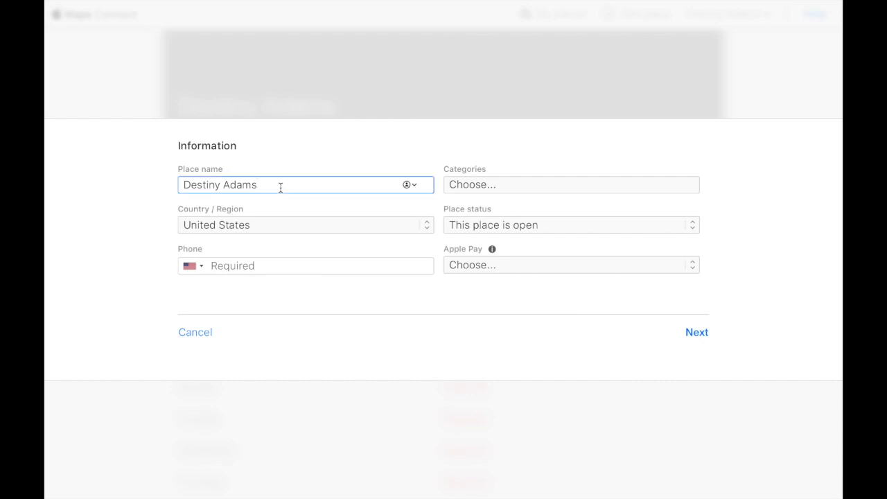
text(, The Tr)
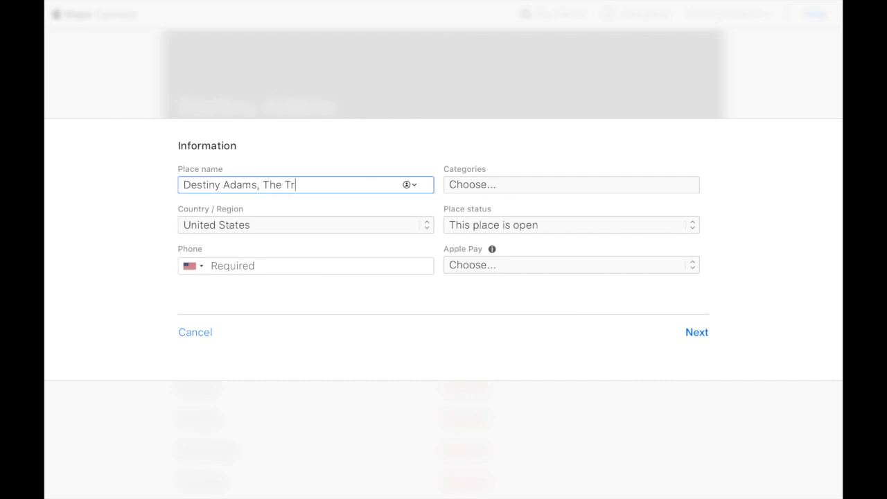
text(aveling)
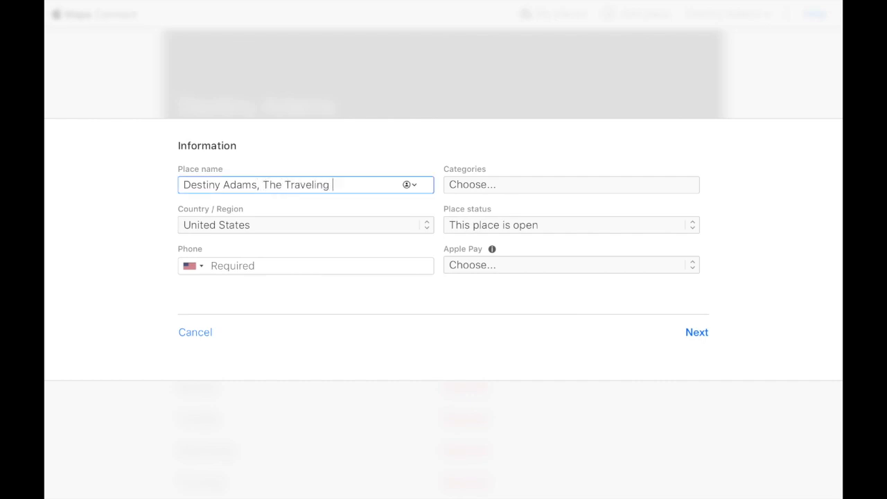
key(Backspace)
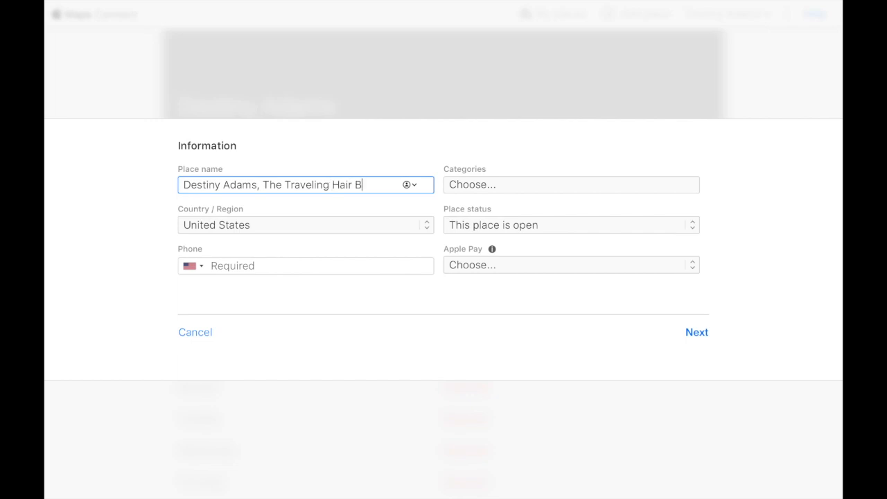
click(571, 184)
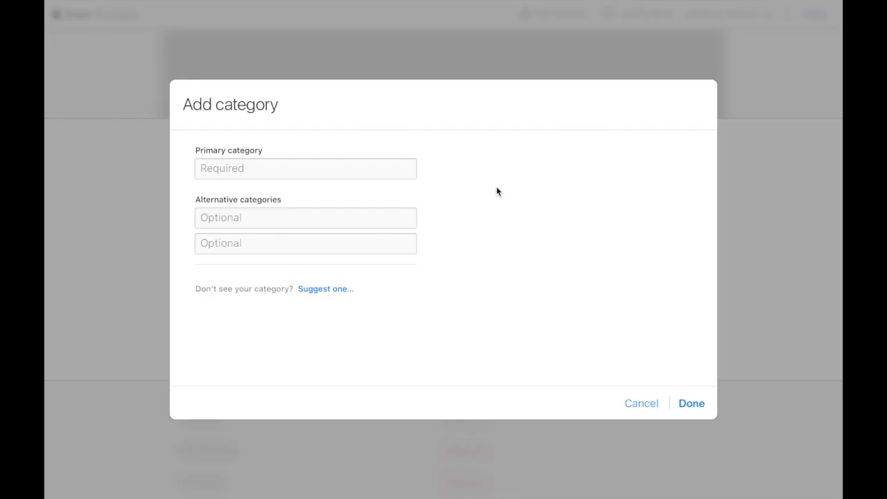
Set the primary category to Professional Services > Business Consulting and confirm
click(305, 169)
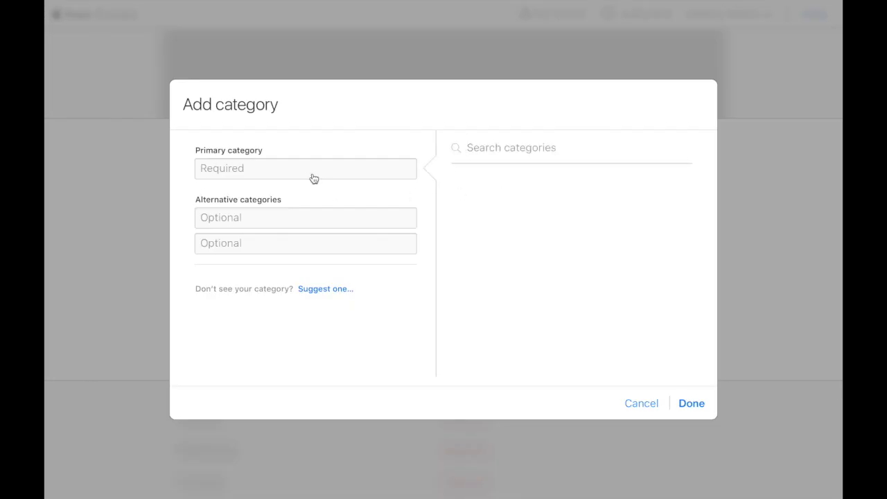
text(Yout)
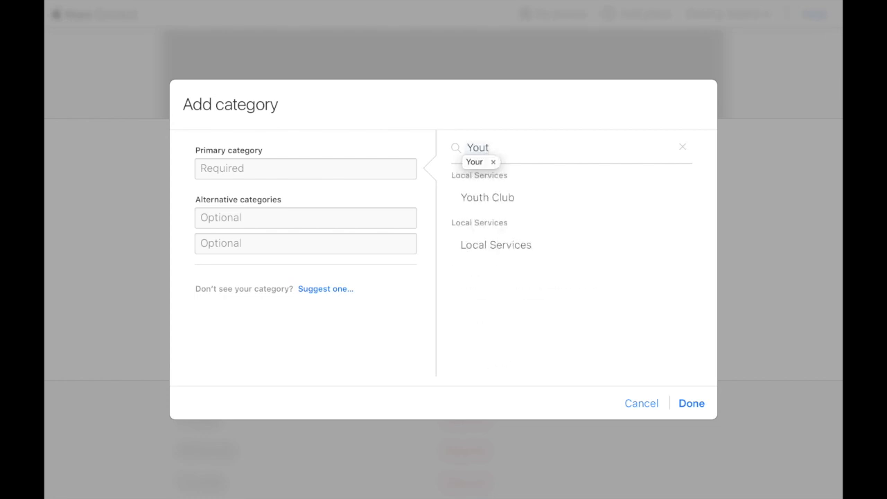
text(Co)
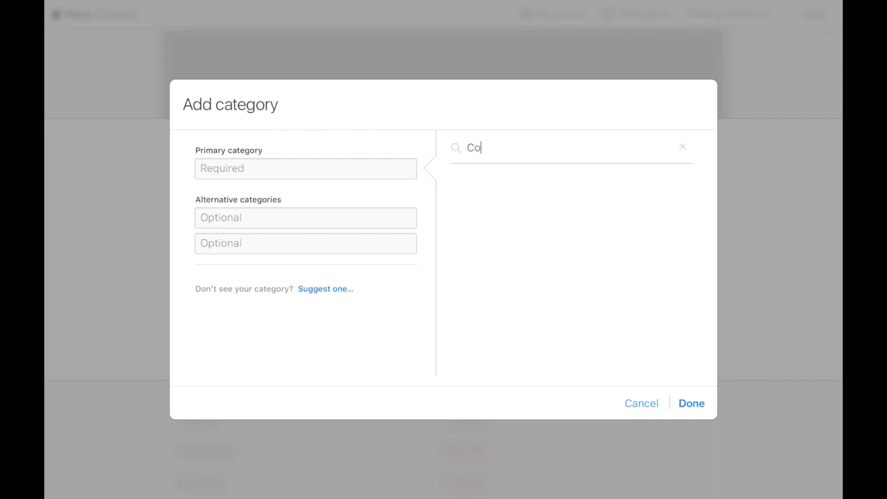
text(nsul)
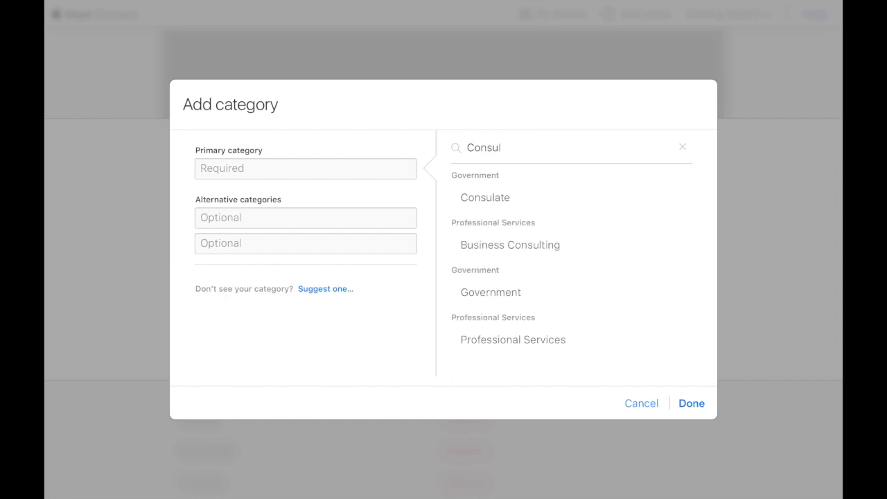
mouse_move(506, 247)
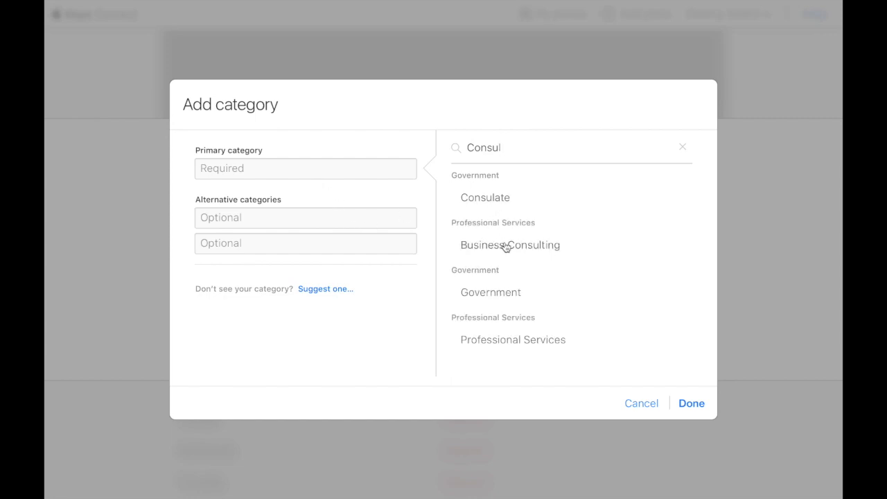
click(510, 244)
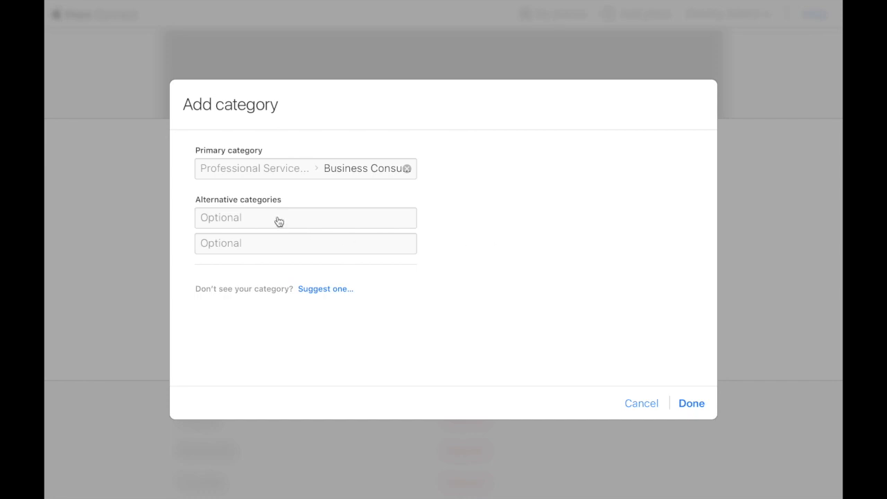
mouse_move(694, 391)
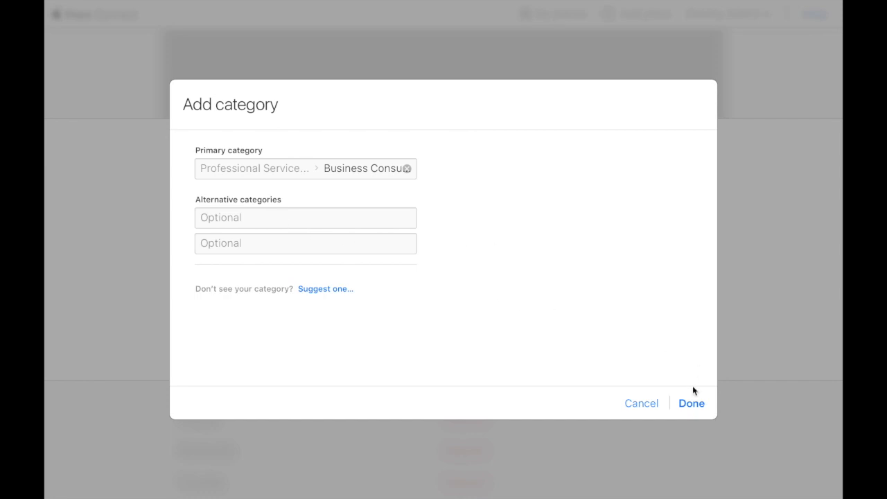
click(690, 403)
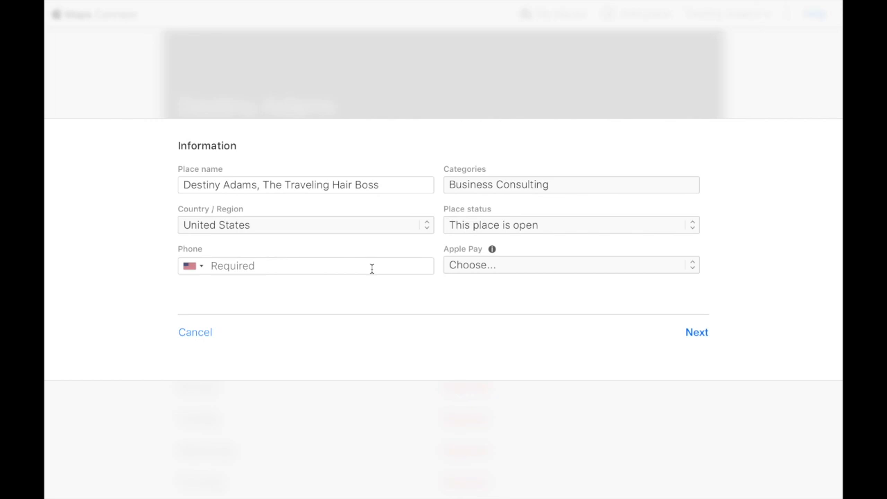
click(570, 265)
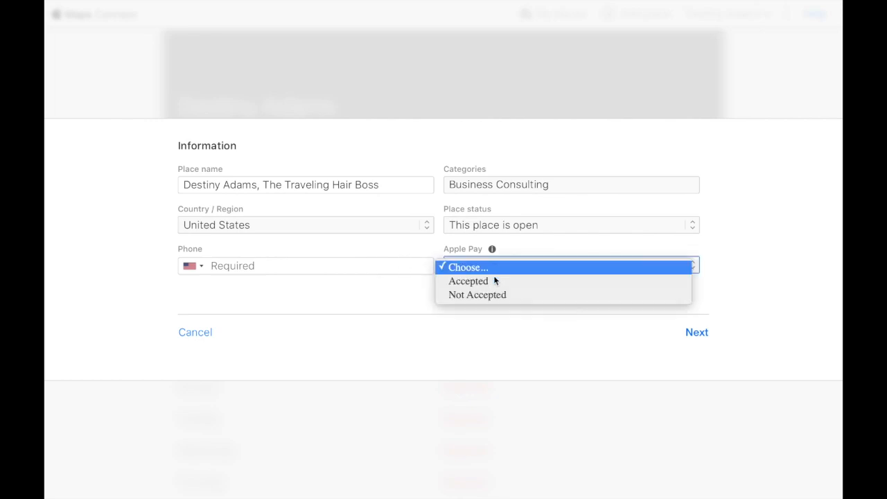
mouse_move(477, 294)
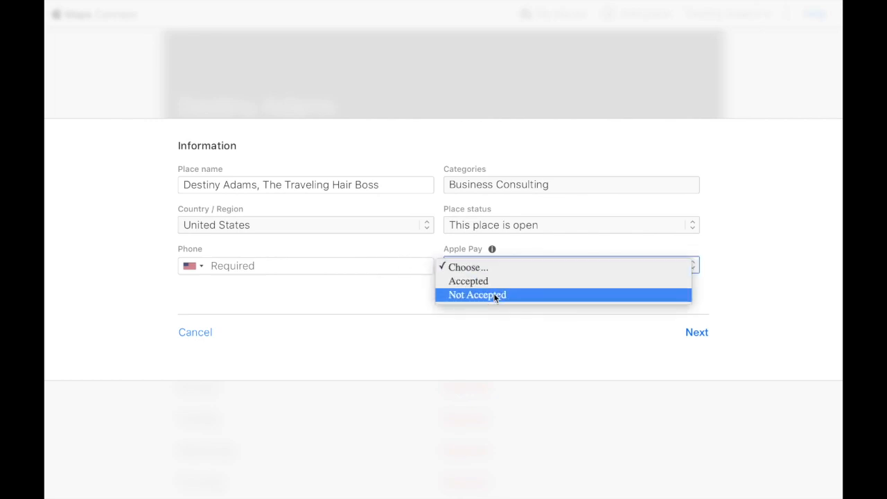
click(477, 294)
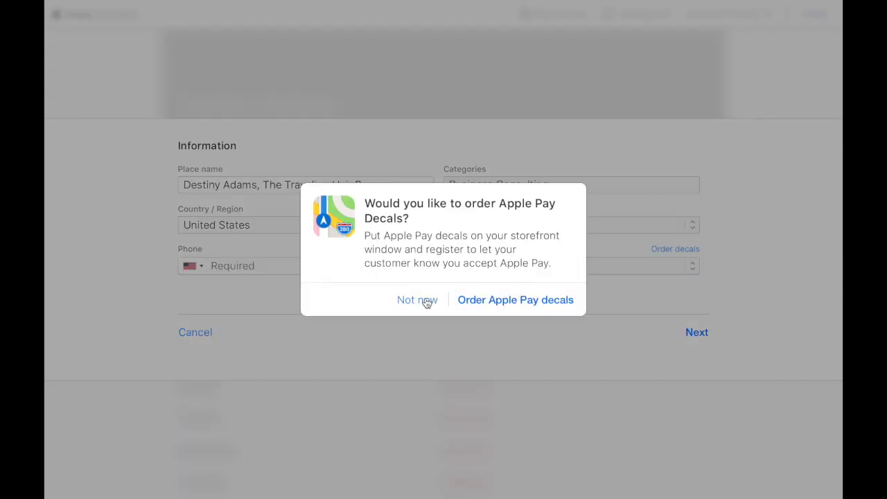
click(416, 299)
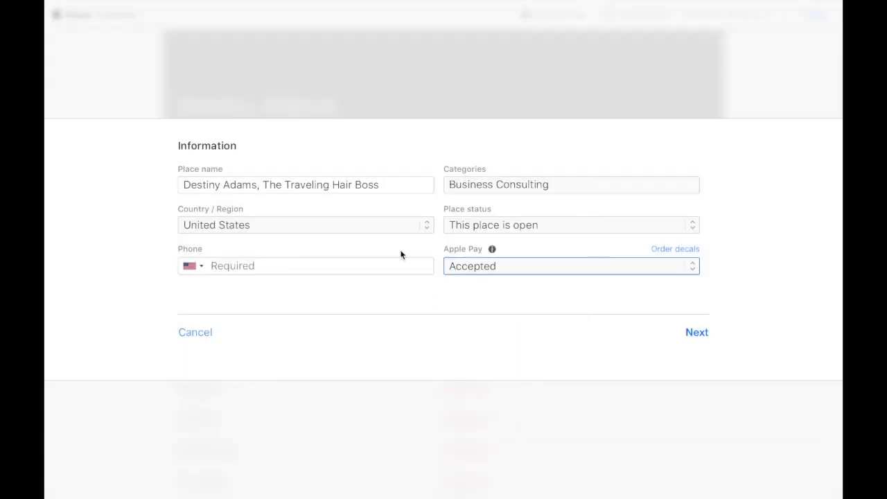
click(571, 224)
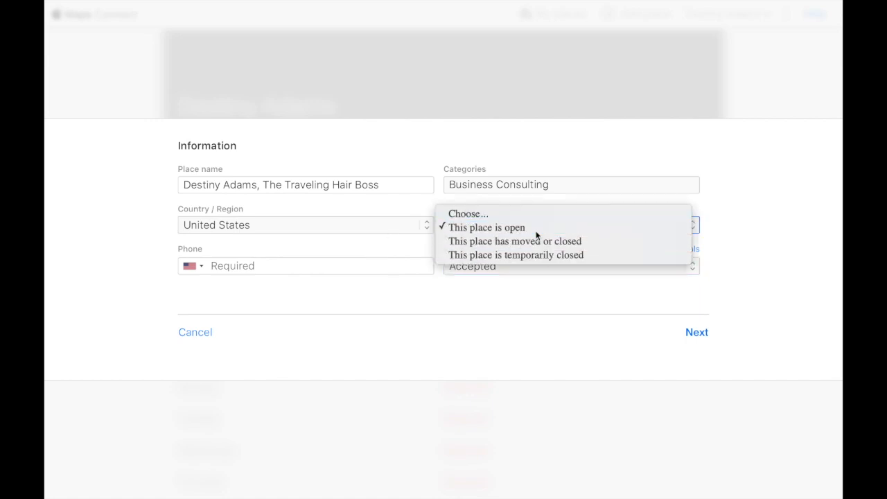
click(486, 227)
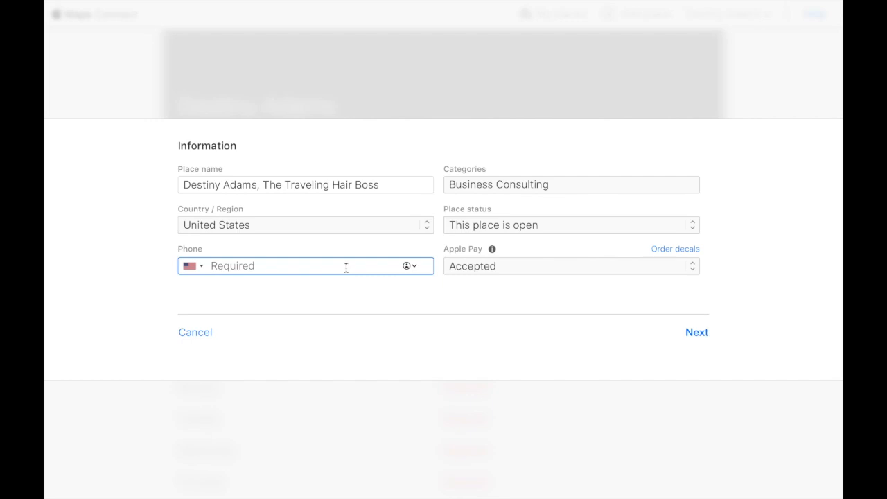
text(6167)
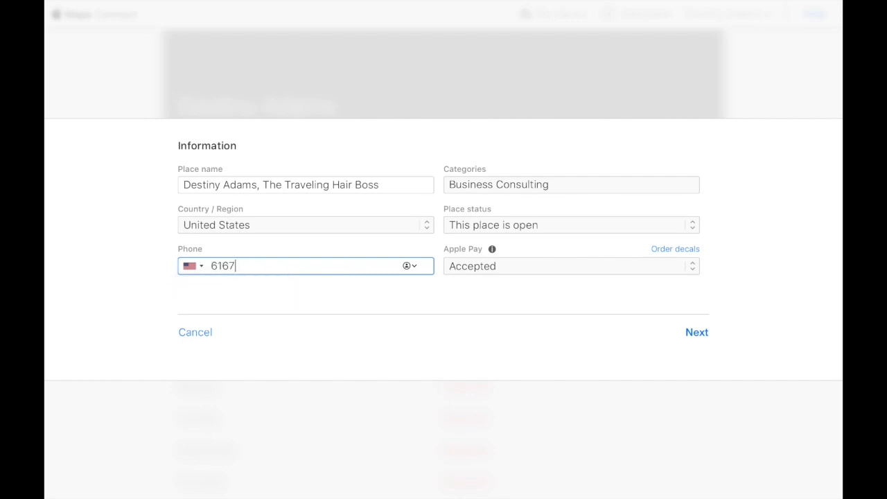
text(245623)
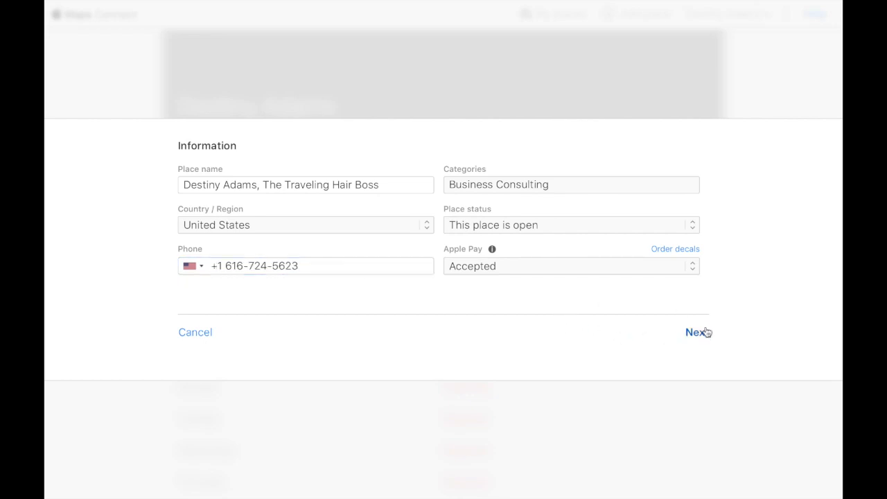
Submit the place information and choose Verify later for the phone call
click(695, 333)
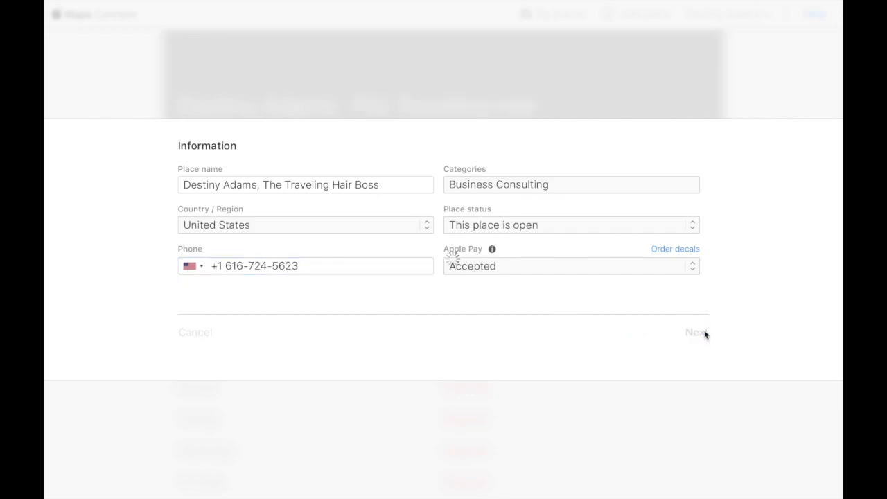
click(696, 333)
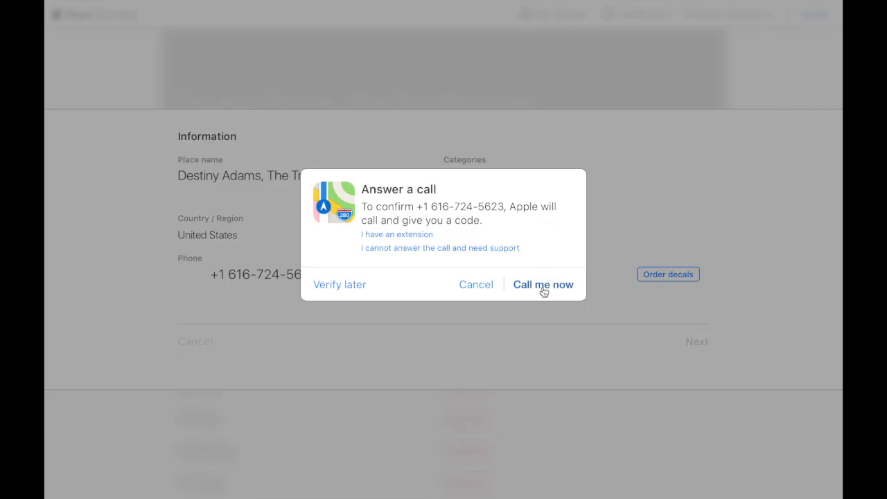
mouse_move(340, 286)
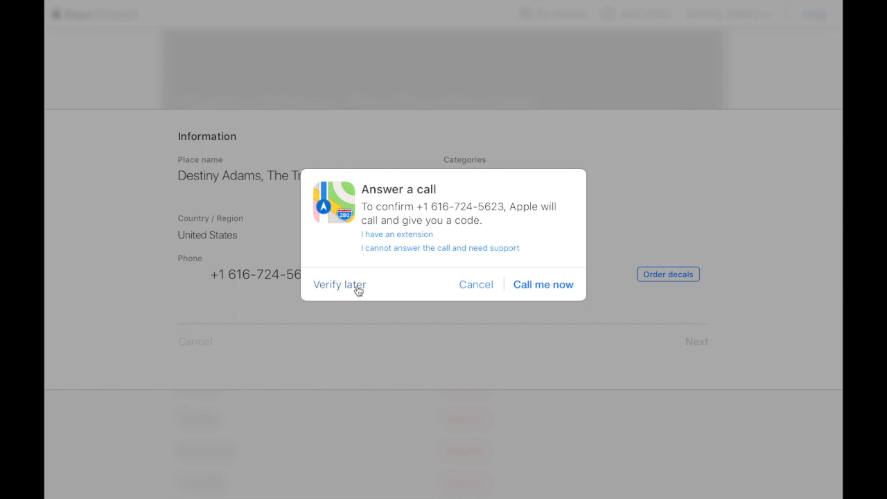
click(339, 284)
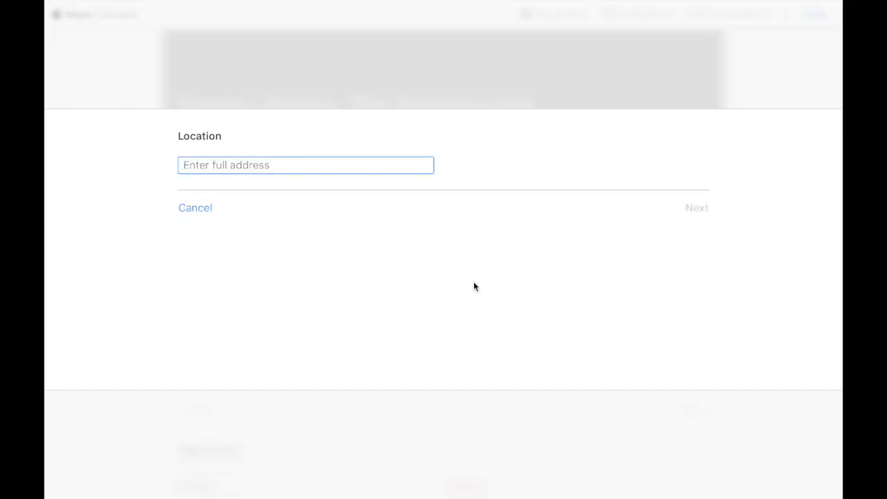
Enter the Grand Rapids, Michigan address with zip 49507 and submit the location
text(K)
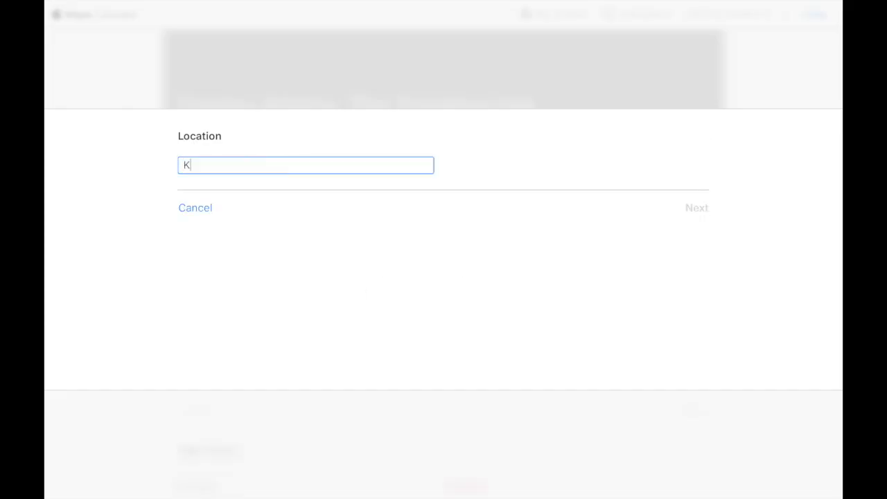
text(ent)
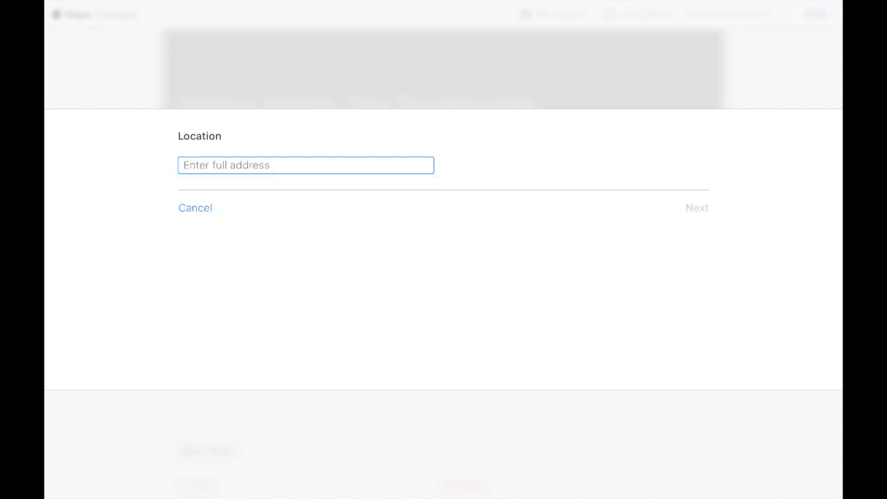
text(Grand Rapids)
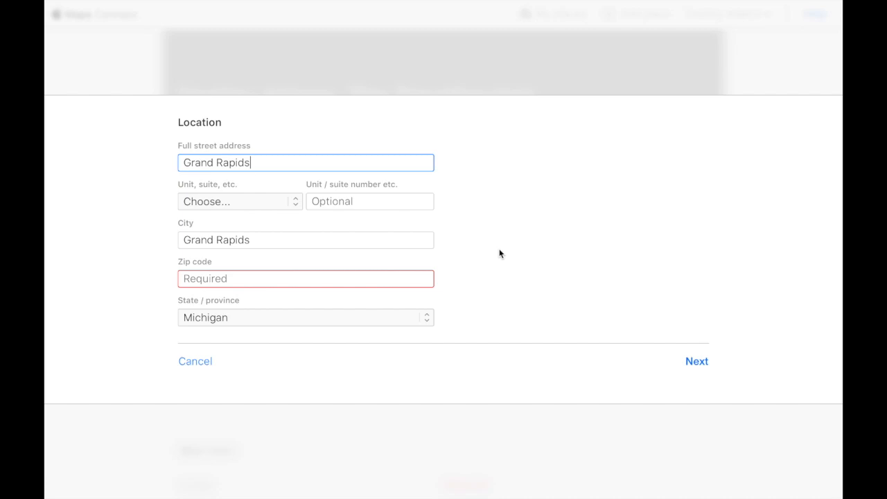
click(304, 278)
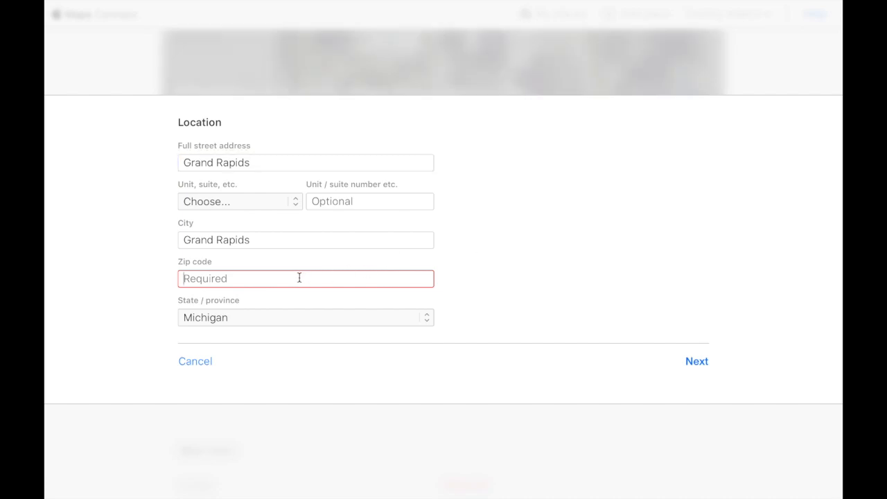
text(49507)
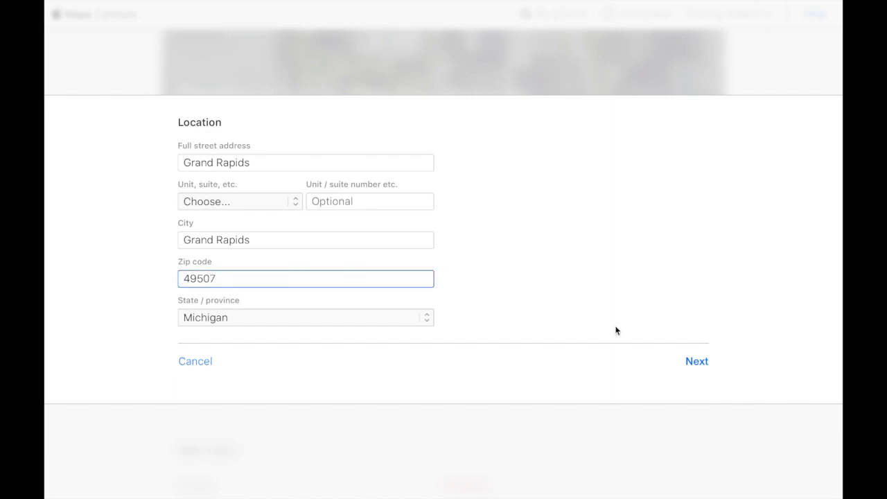
click(696, 360)
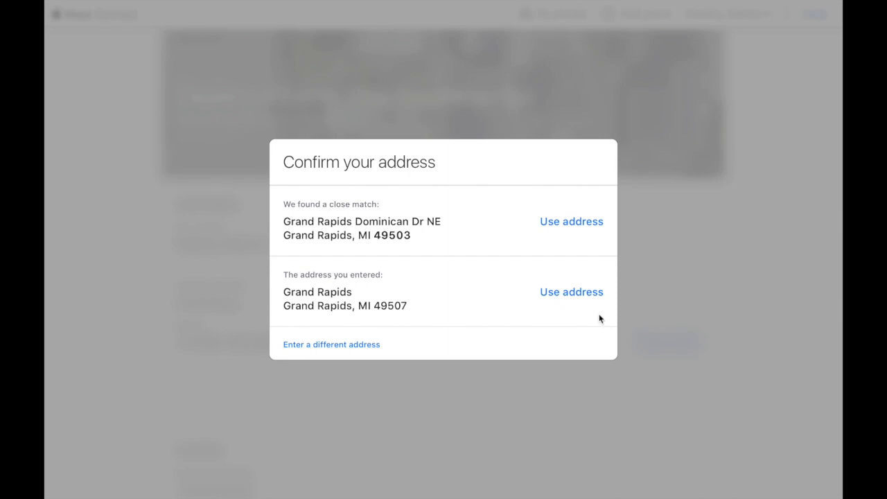
Use the address as entered and accept the map pin location
click(571, 291)
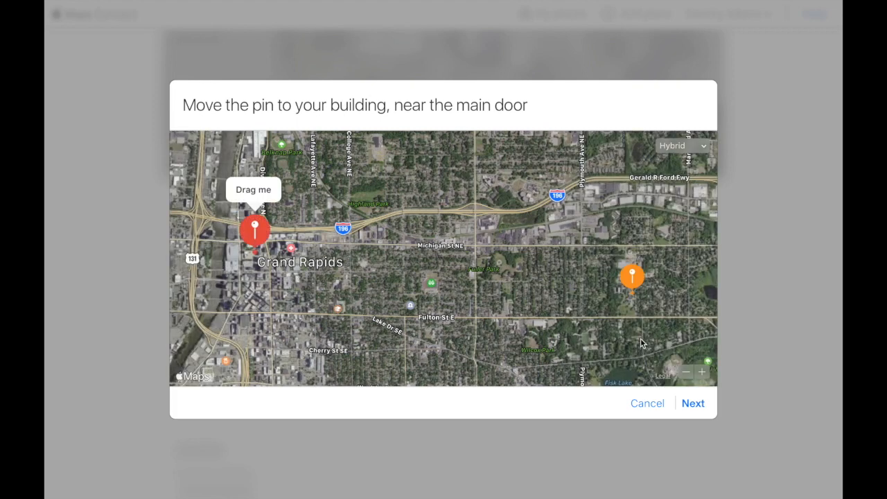
mouse_move(383, 275)
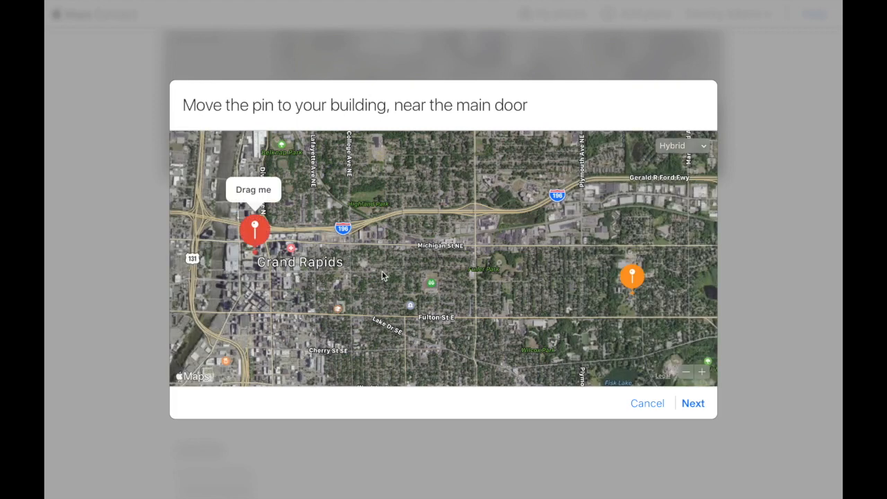
mouse_move(679, 401)
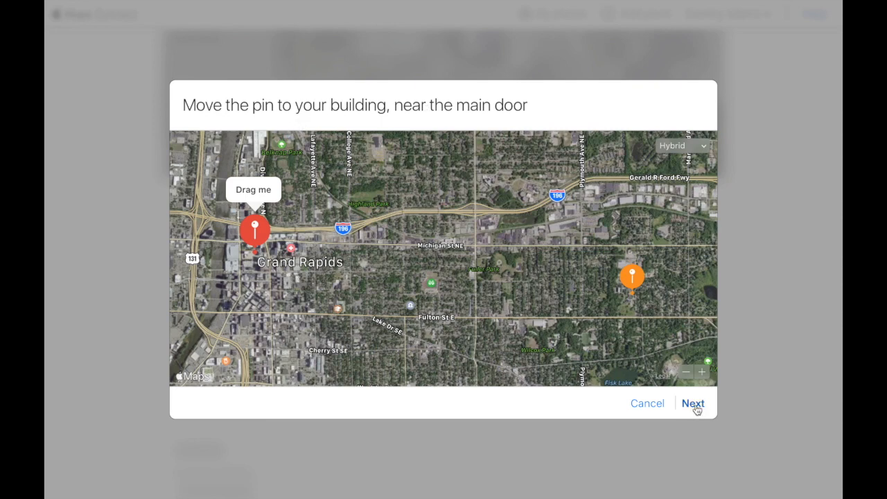
click(693, 403)
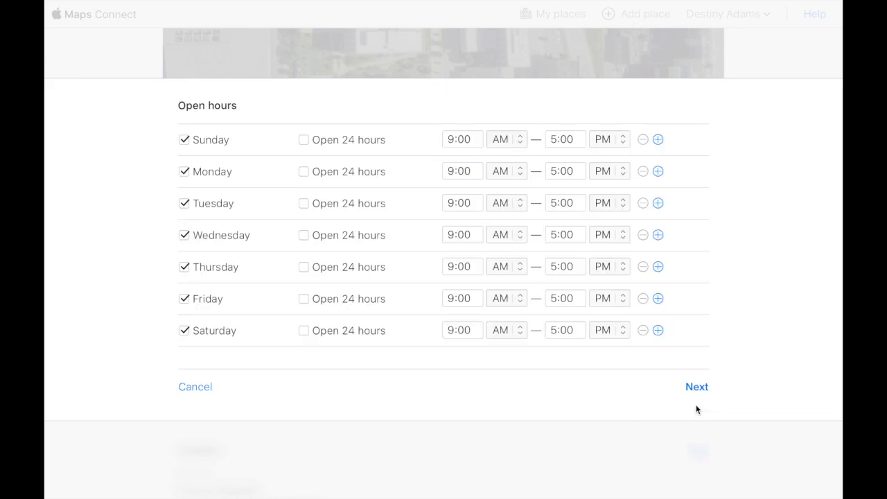
Set Sunday through Saturday to Open 24 hours and continue to web links
click(304, 139)
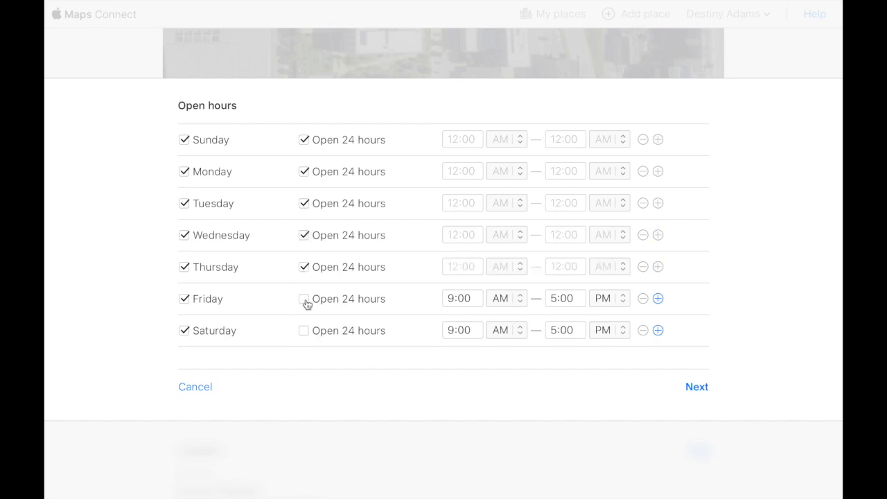
click(303, 299)
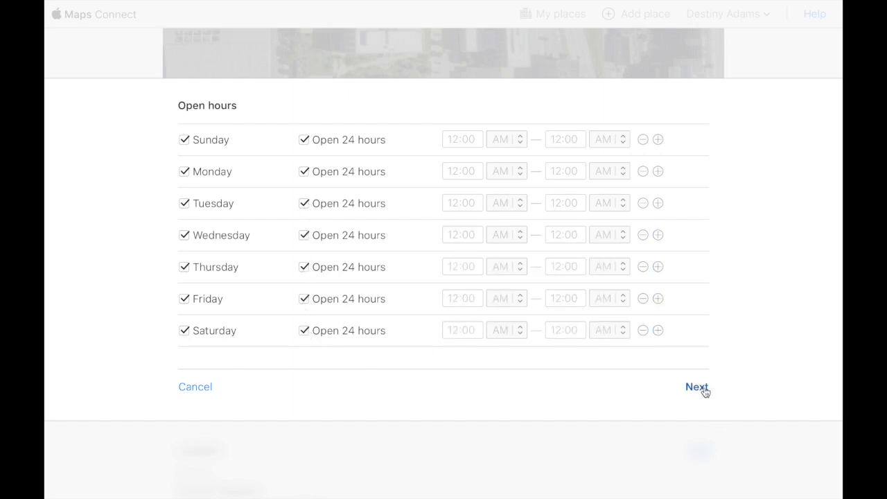
click(696, 387)
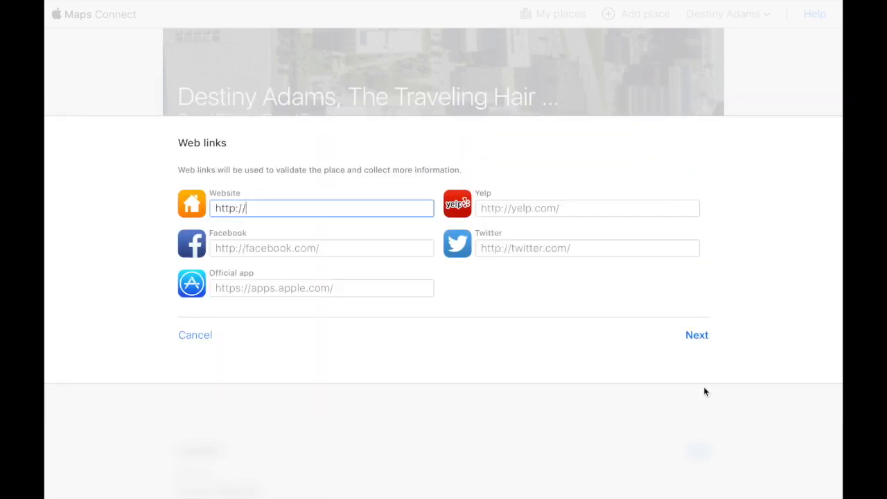
text(www.)
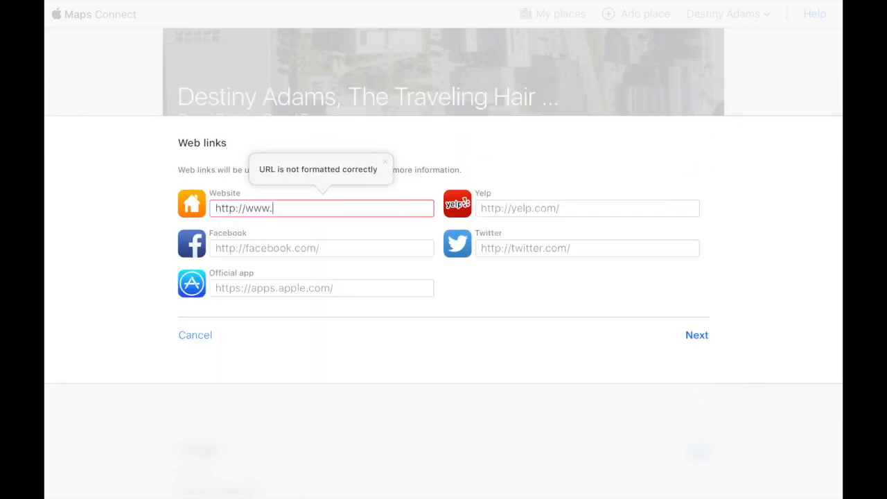
text(iamdestiny)
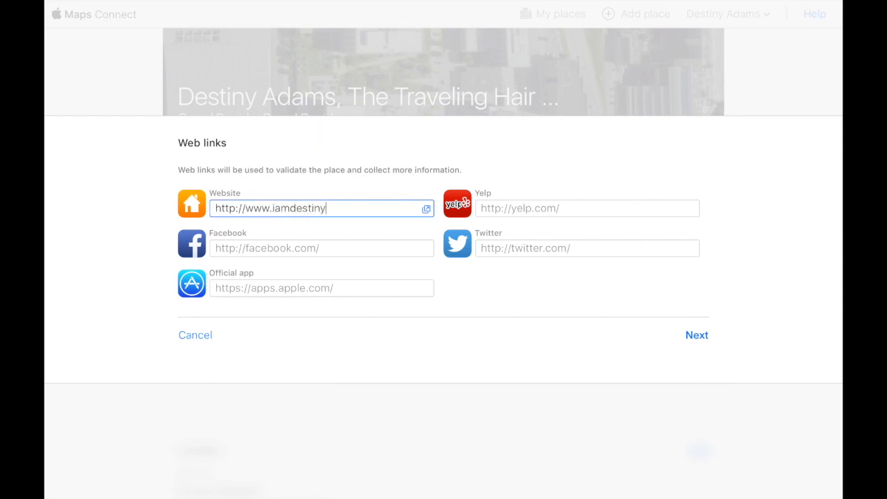
text(adams)
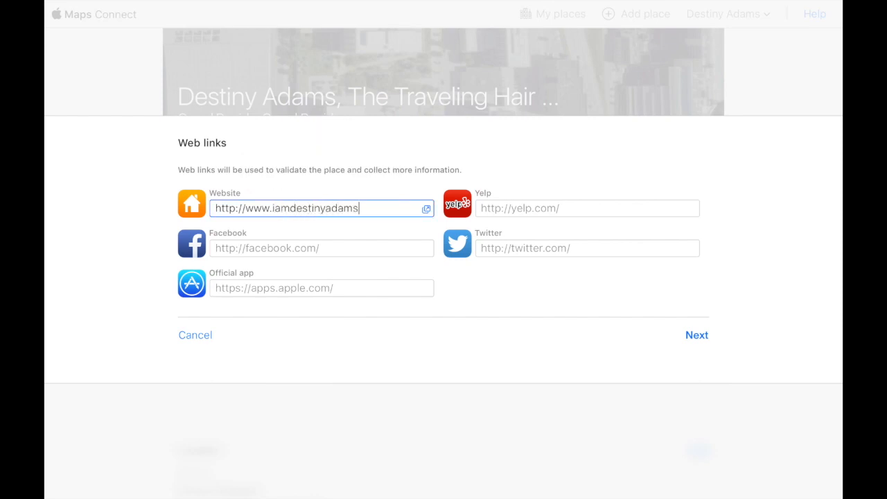
text(.com)
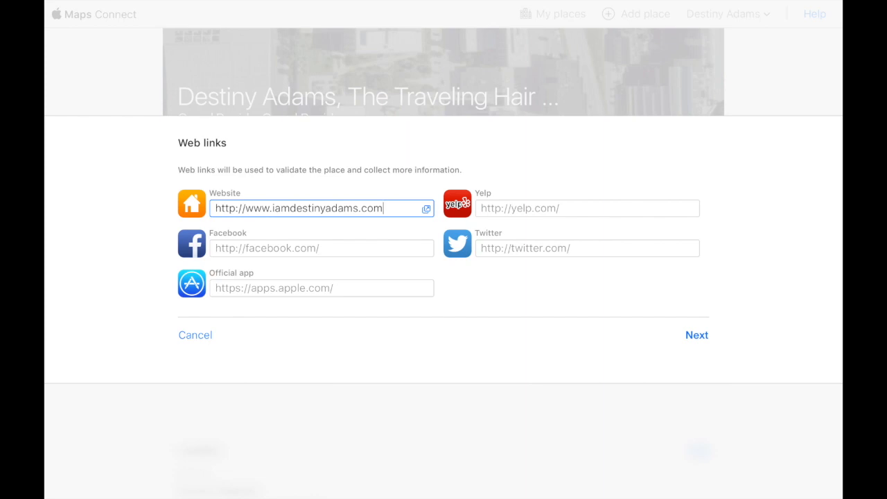
mouse_move(491, 341)
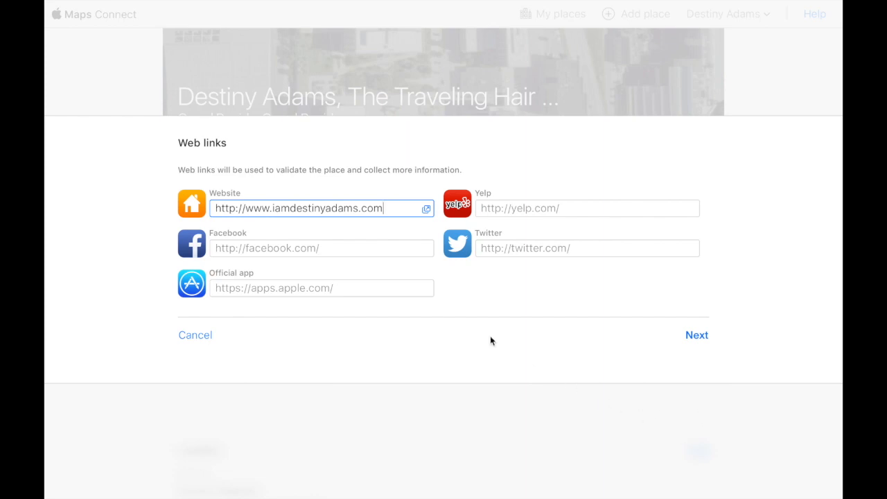
mouse_move(526, 244)
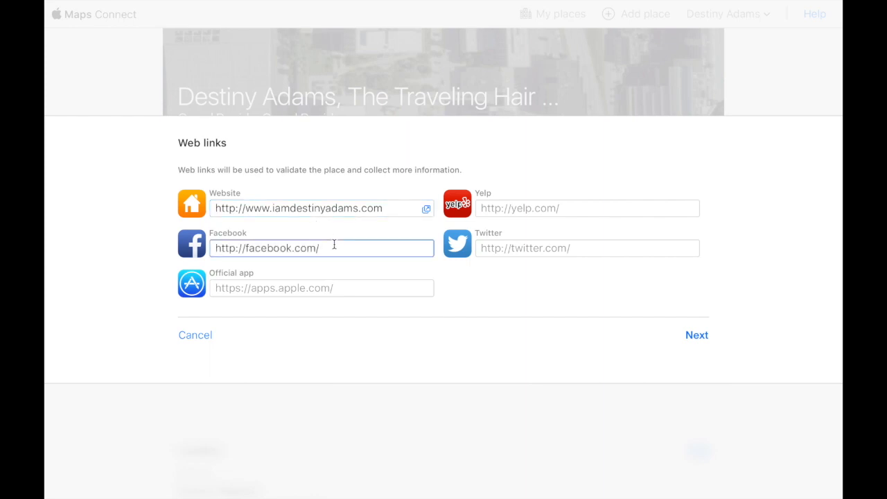
Enter iamdestinyadams as the Facebook and Twitter handles and continue to the overview
text(iamdesti)
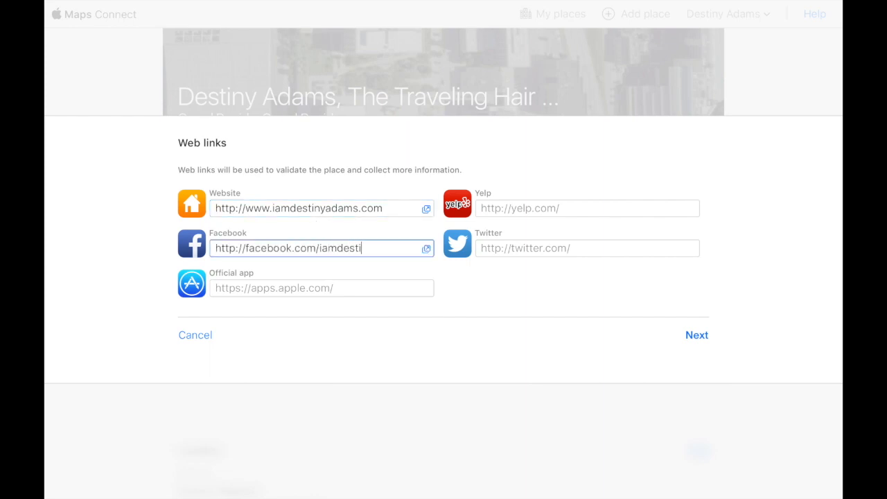
text(nyadams)
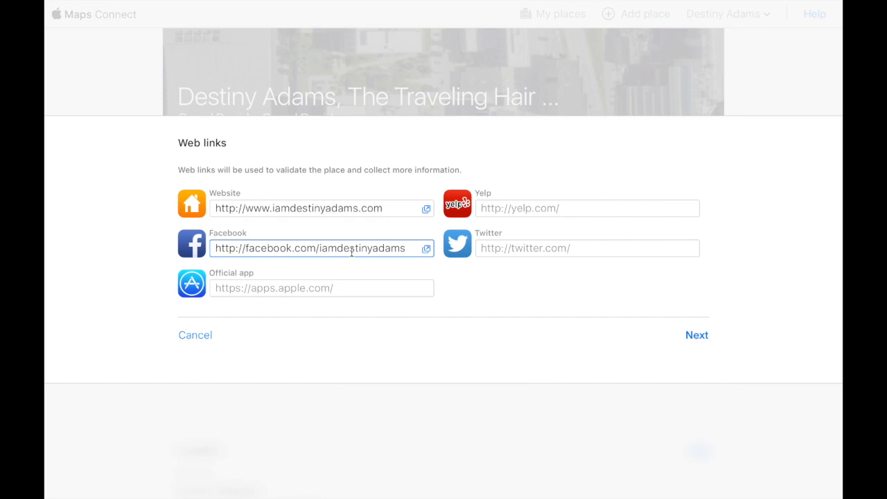
mouse_move(549, 205)
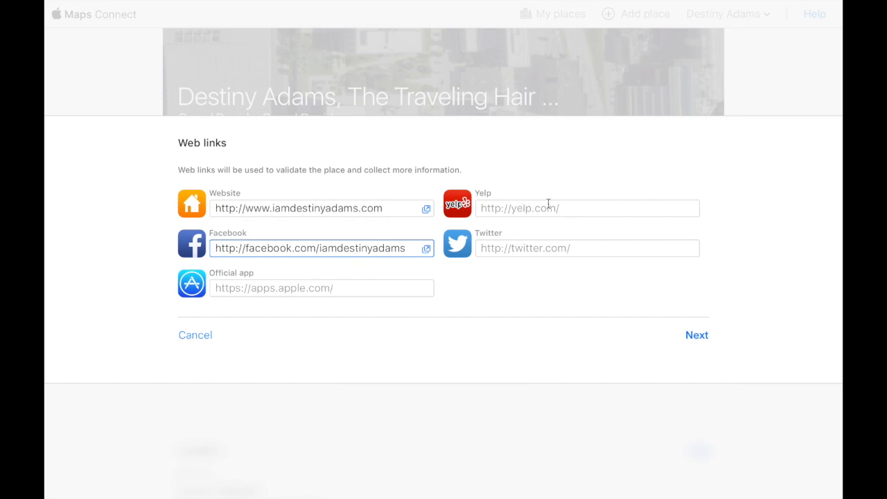
mouse_move(601, 250)
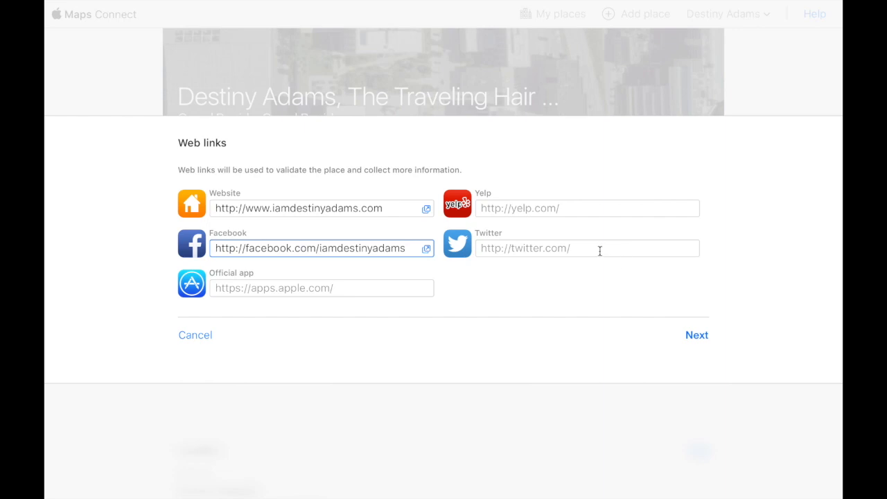
text(iamdestinyadams)
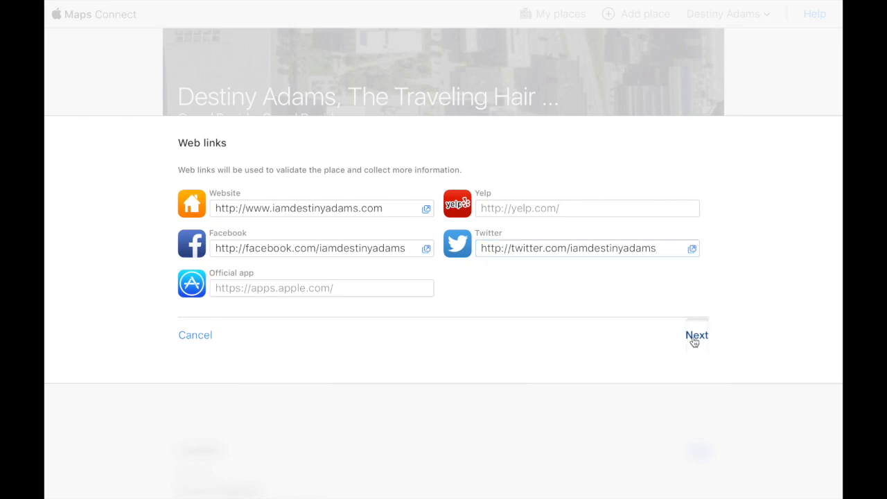
click(696, 334)
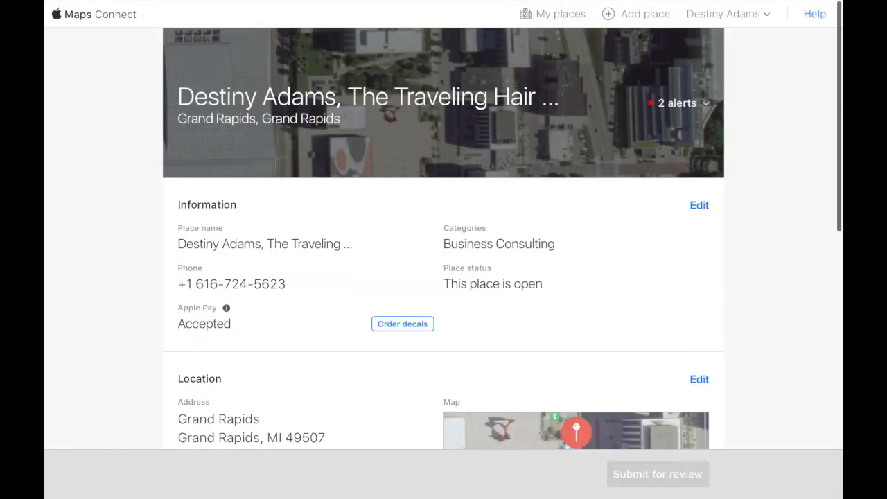
scroll(down, 3)
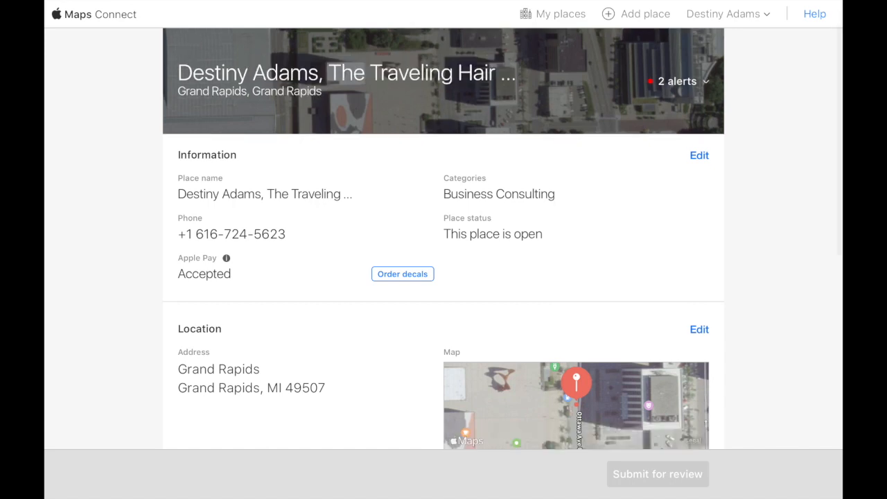
scroll(down, 3)
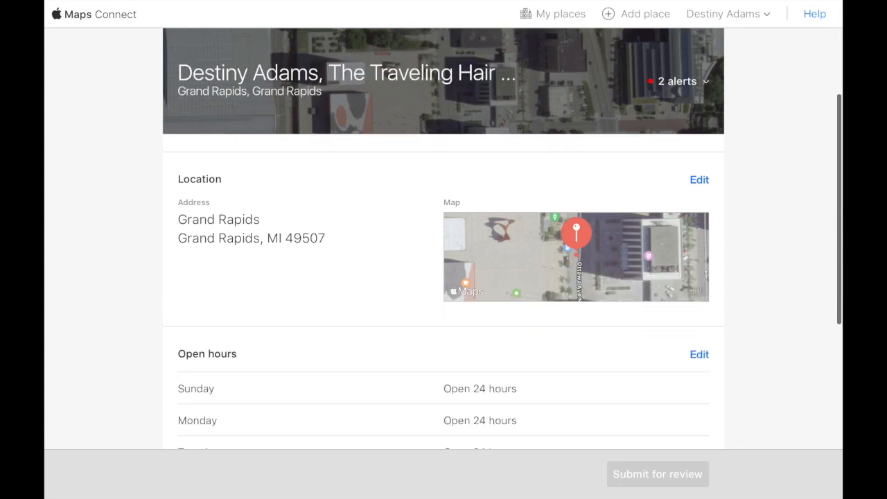
scroll(down, 3)
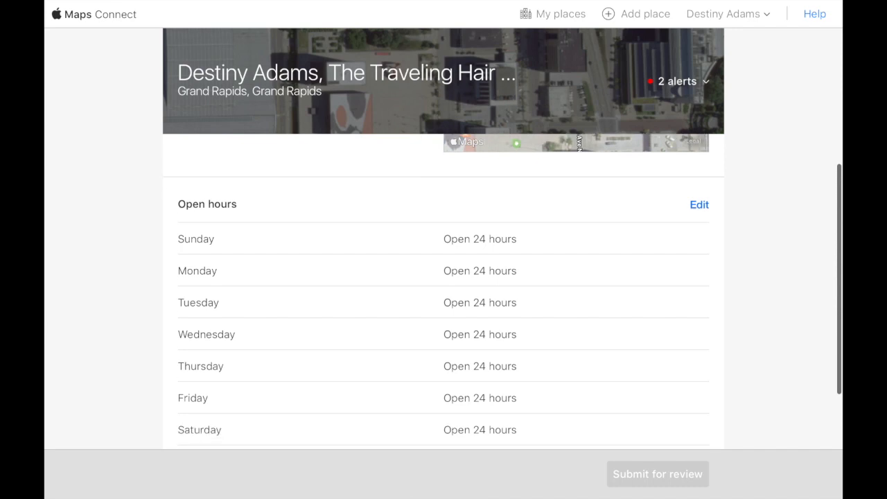
scroll(down, 3)
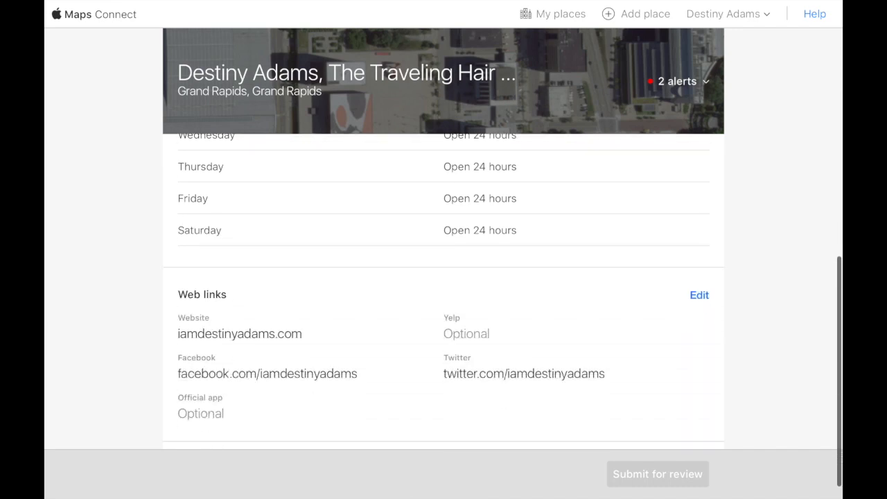
scroll(down, 3)
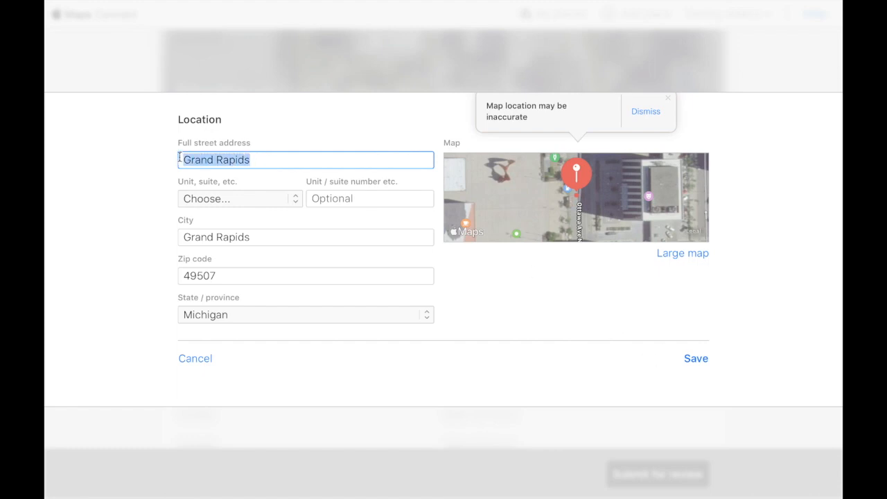
text(2)
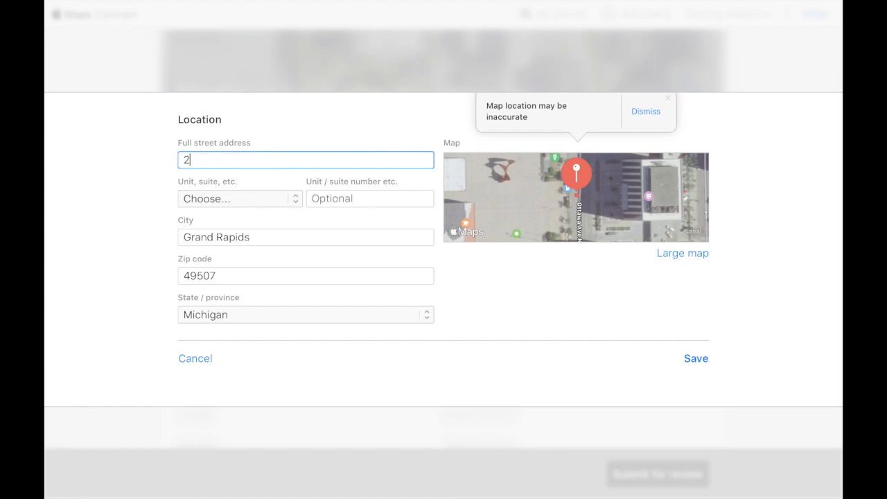
text(750)
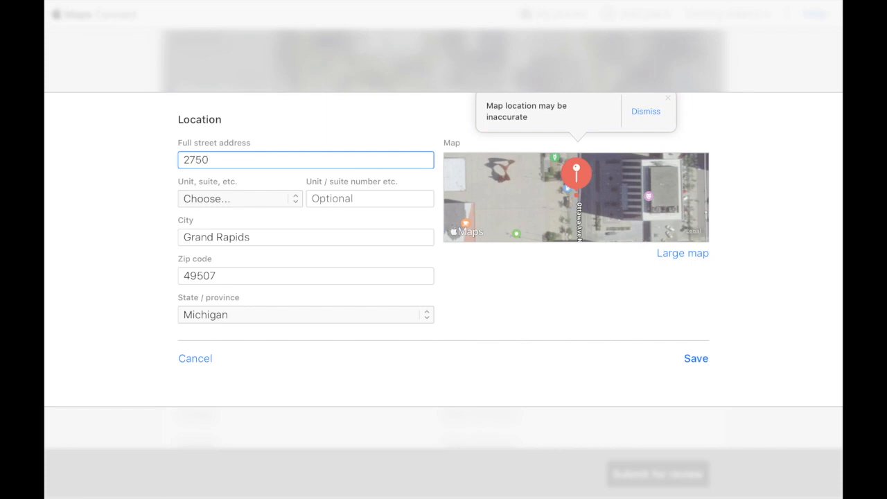
text(Birchcrest)
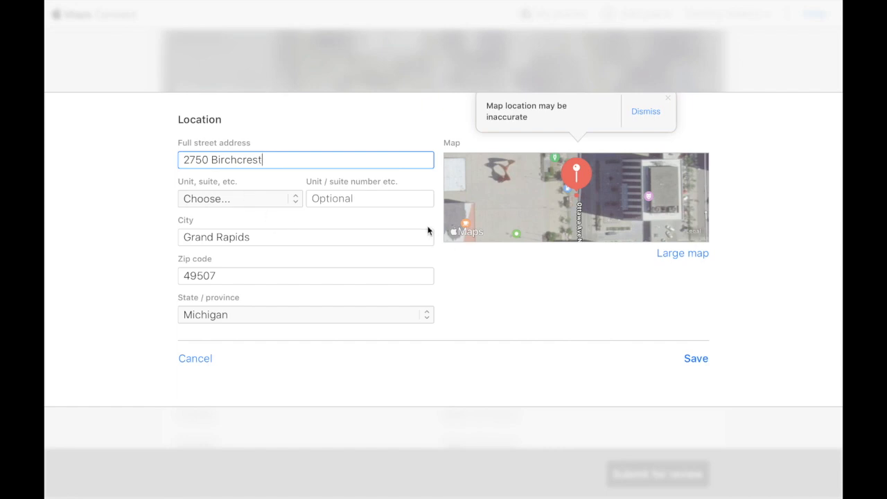
click(696, 358)
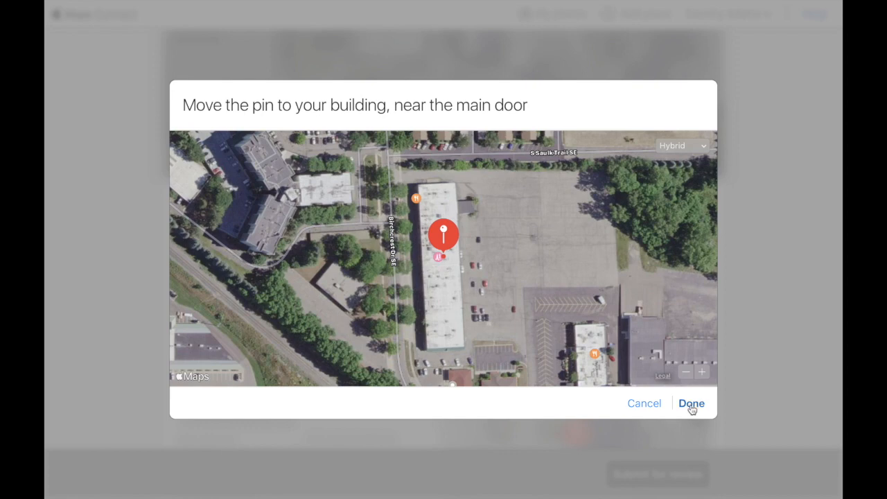
Confirm the pin on the building and submit the place listing for review
click(690, 404)
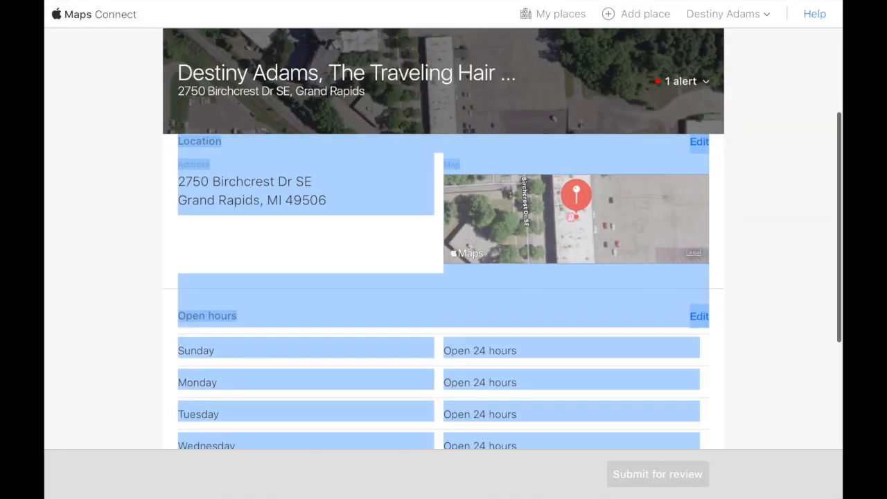
scroll(down, 3)
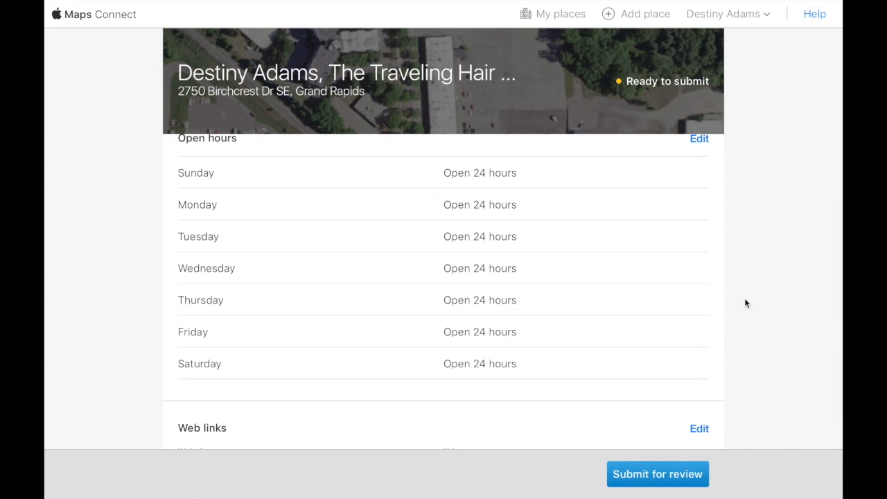
scroll(down, 3)
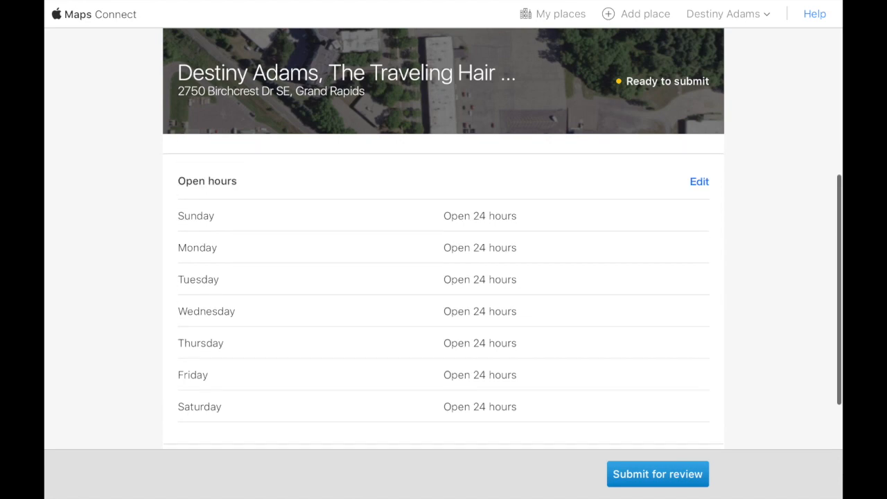
scroll(down, 3)
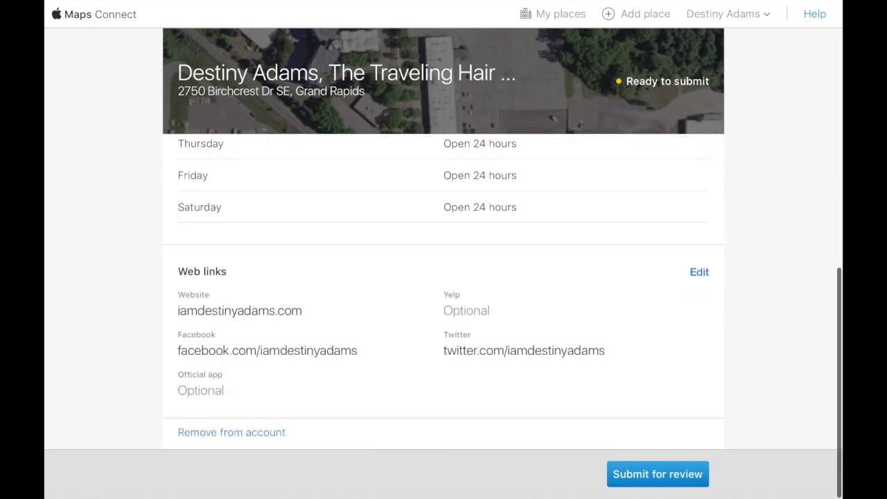
click(657, 474)
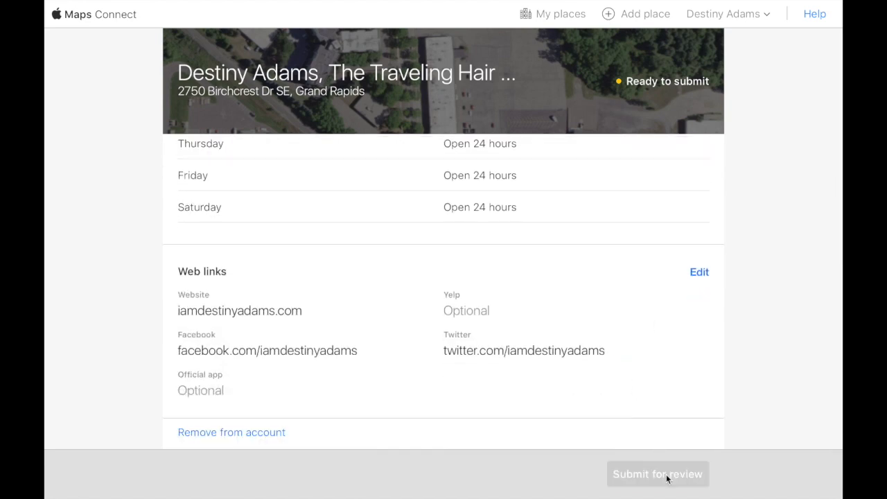
click(657, 475)
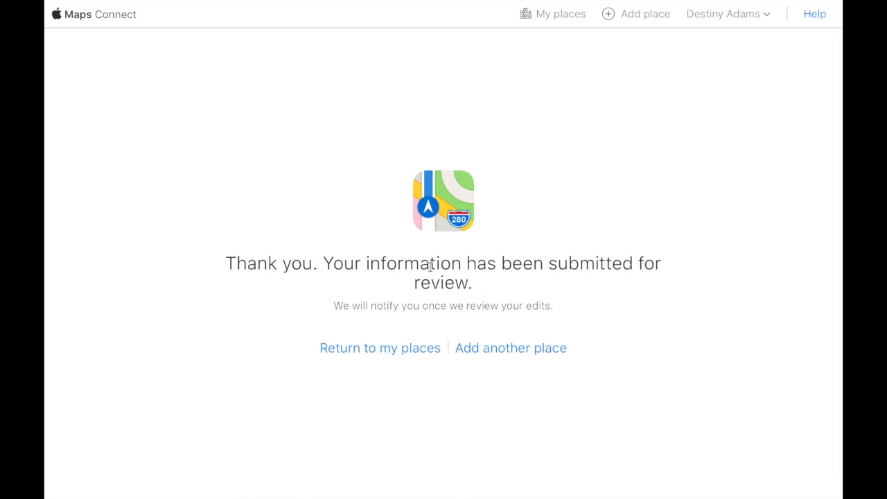
mouse_move(553, 316)
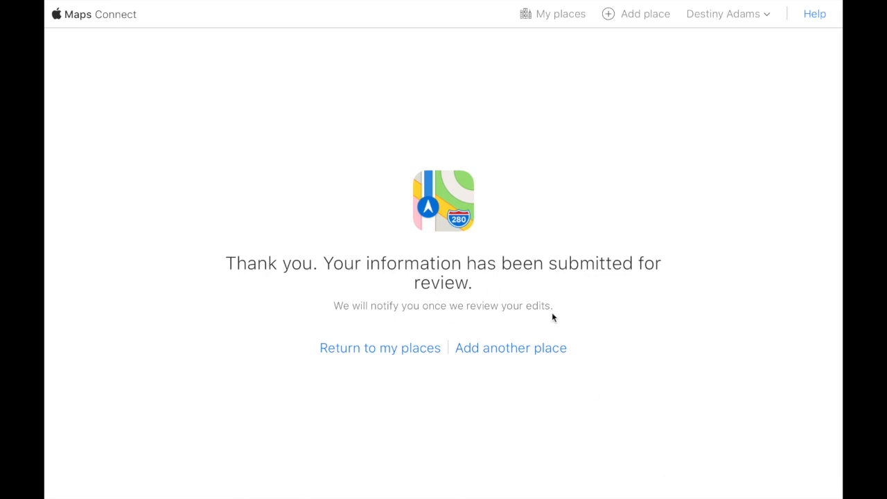
mouse_move(404, 404)
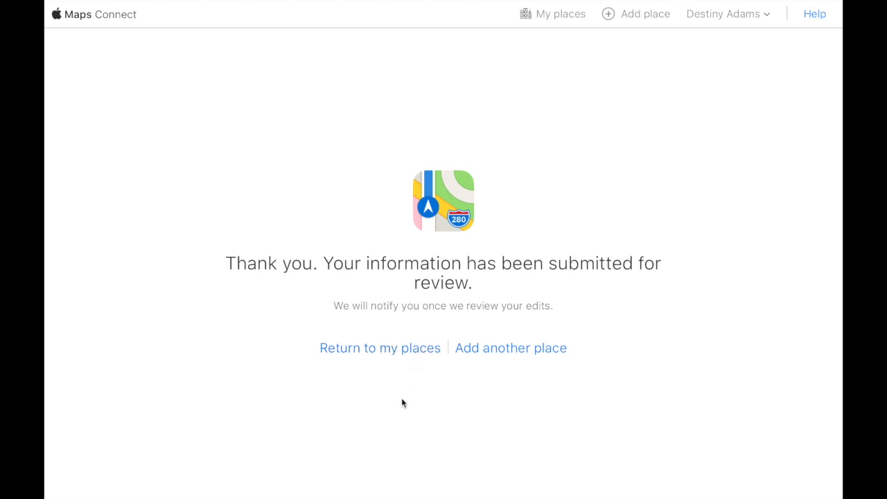
Return from the thank-you page to the list of places
click(380, 346)
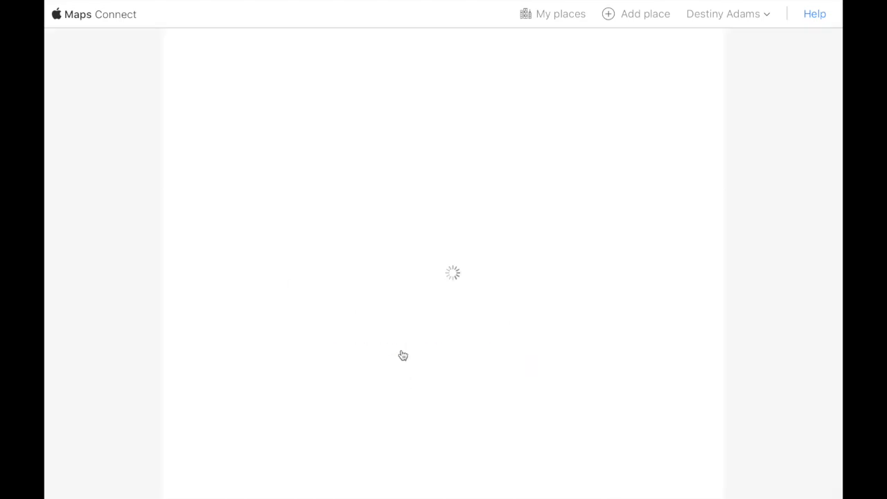